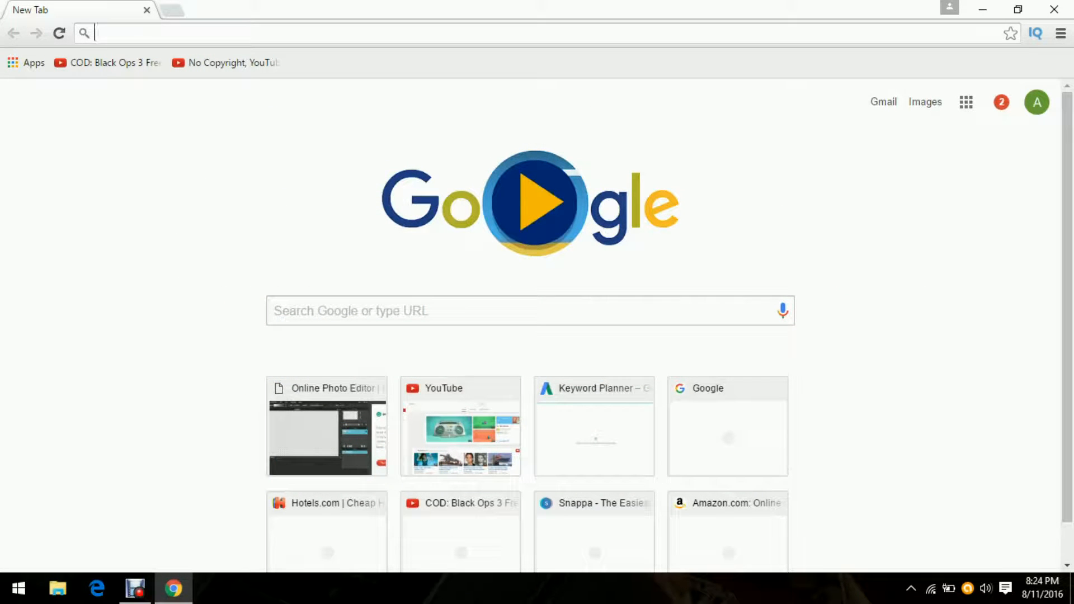
Run a Google search for '500 x500 background blue' and switch to the Images results
type("500")
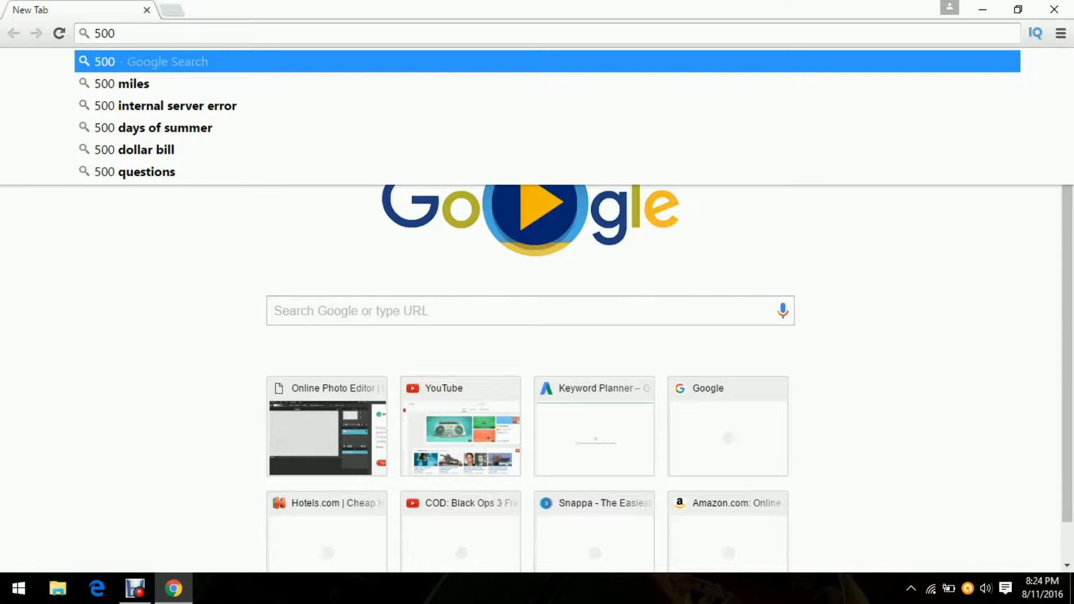
type("x55")
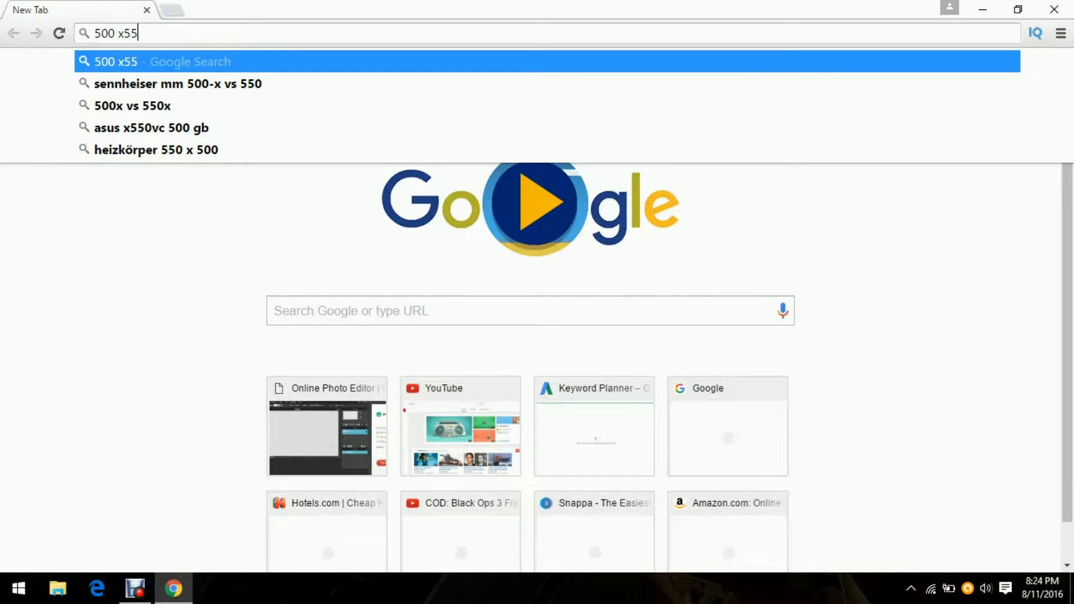
type("00")
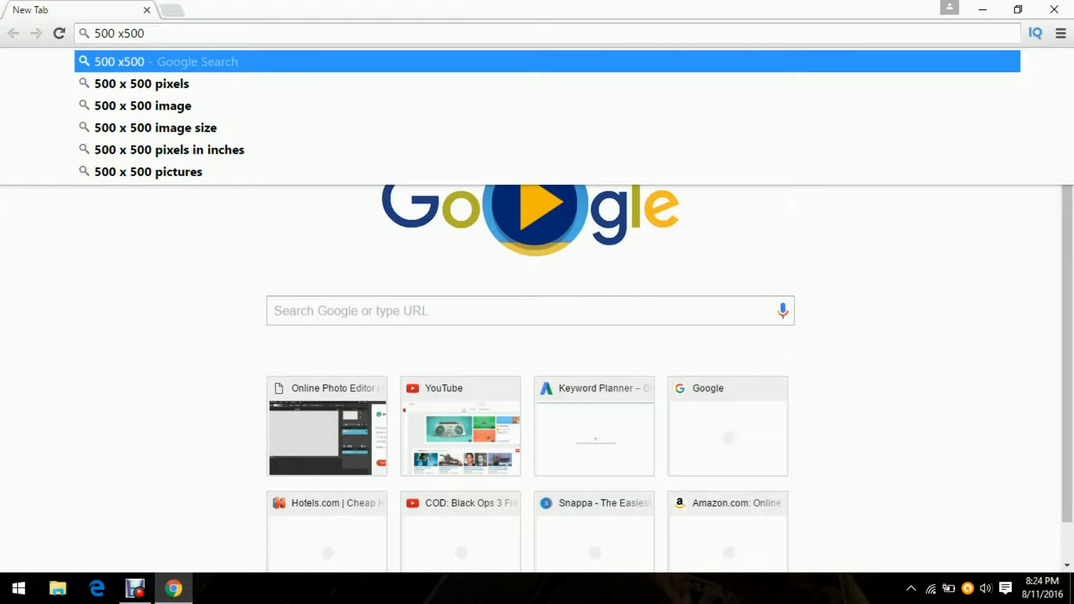
type("backgr")
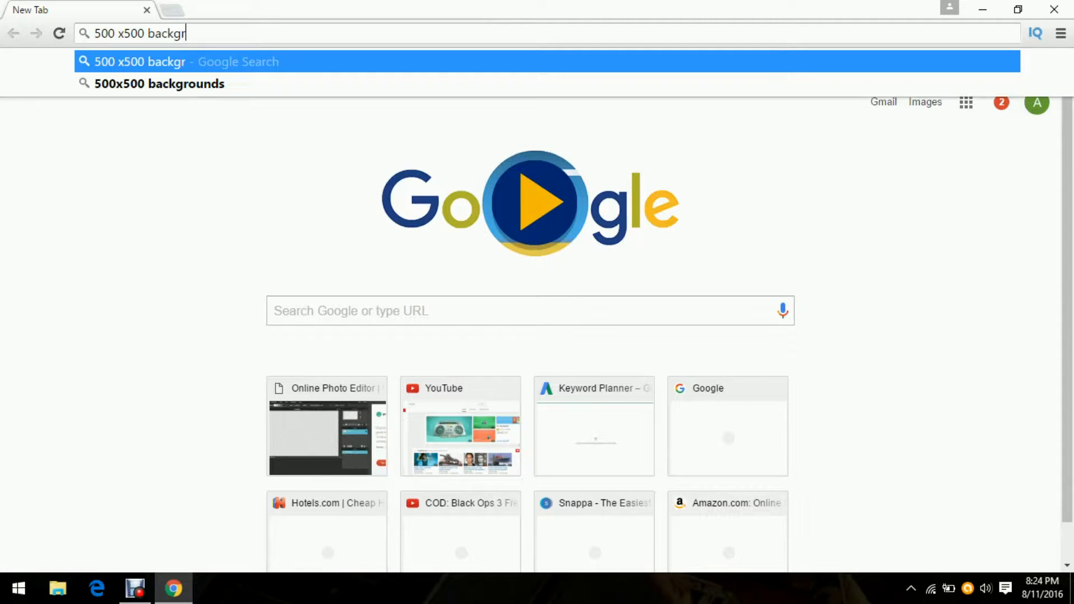
type("ound")
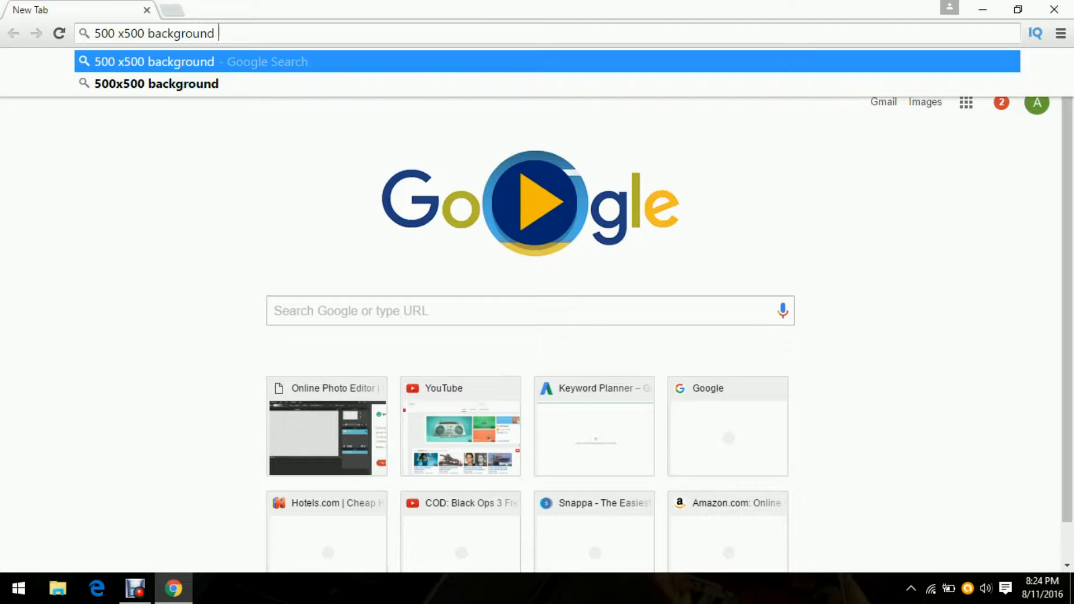
type("blu")
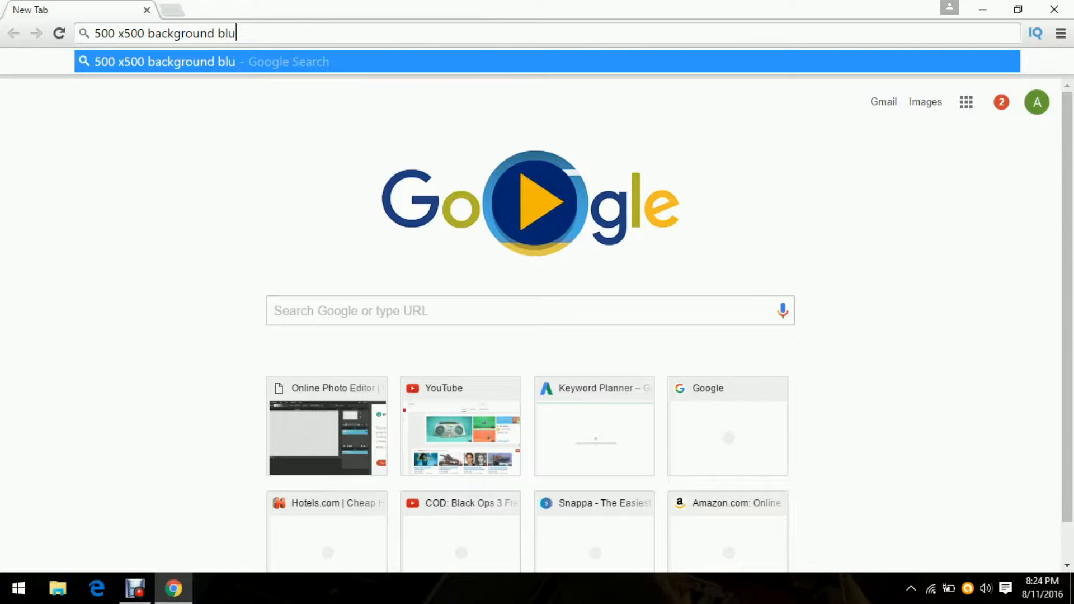
key("Return")
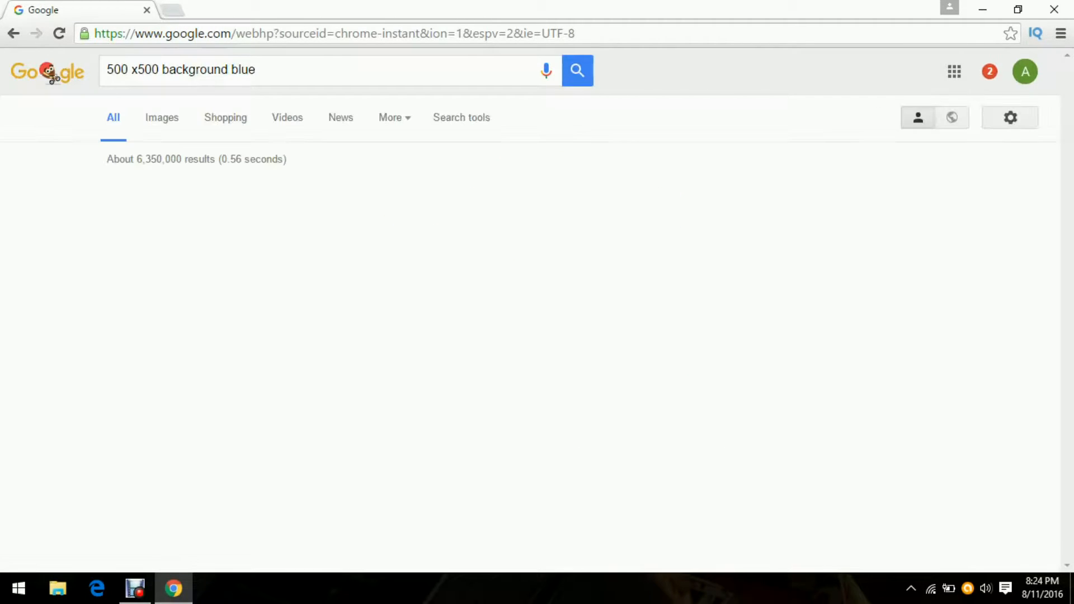
left_click(577, 70)
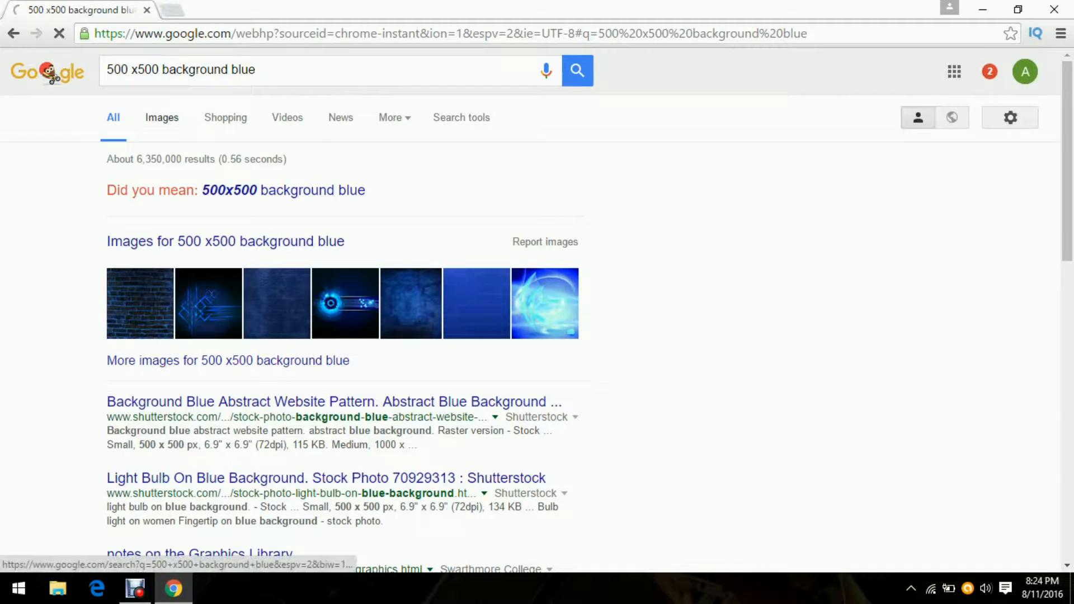
left_click(161, 118)
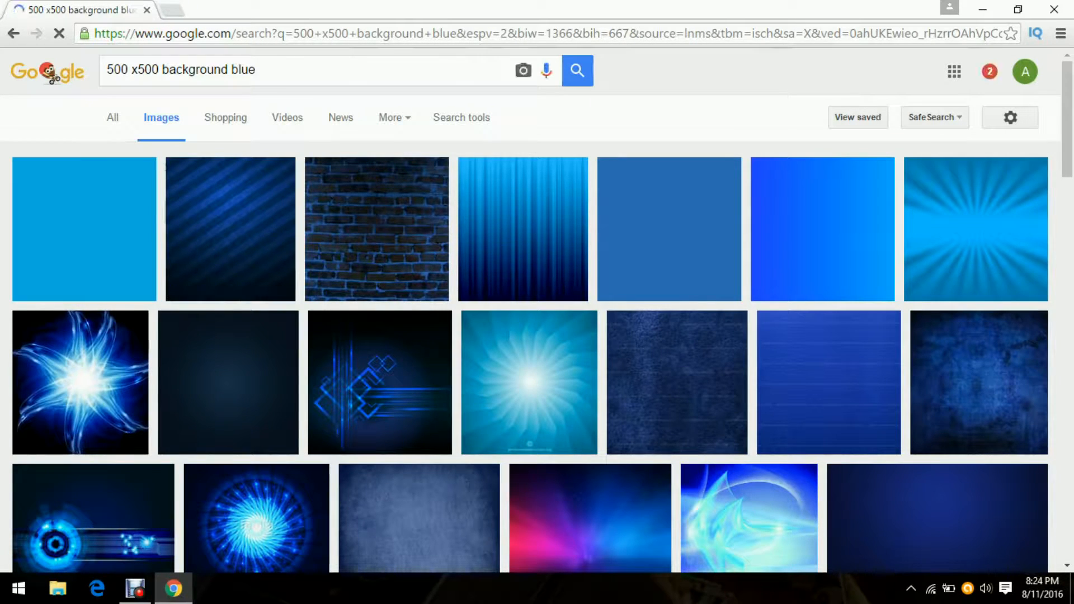
mouse_move(523, 228)
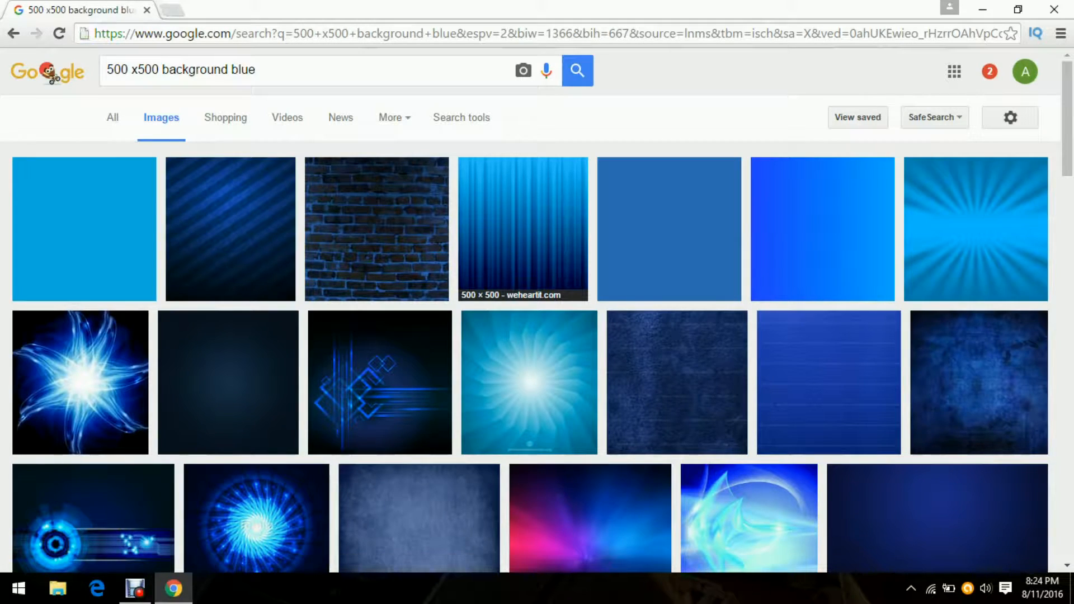
Save the blue vertical-striped 500x500 result to the Desktop as original.png, then start a new tab
left_click(522, 229)
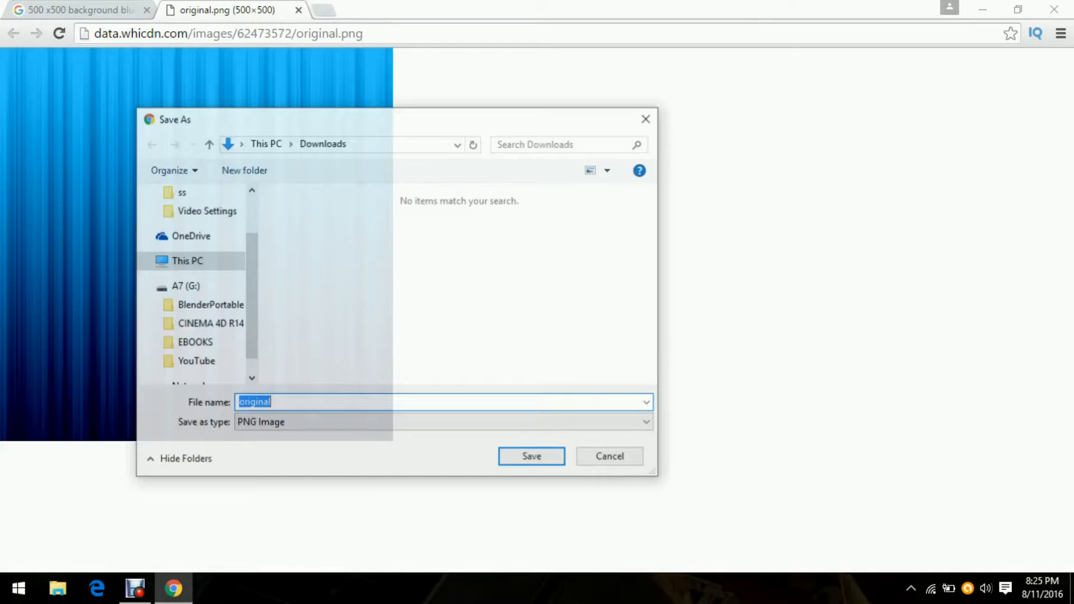
left_click(194, 216)
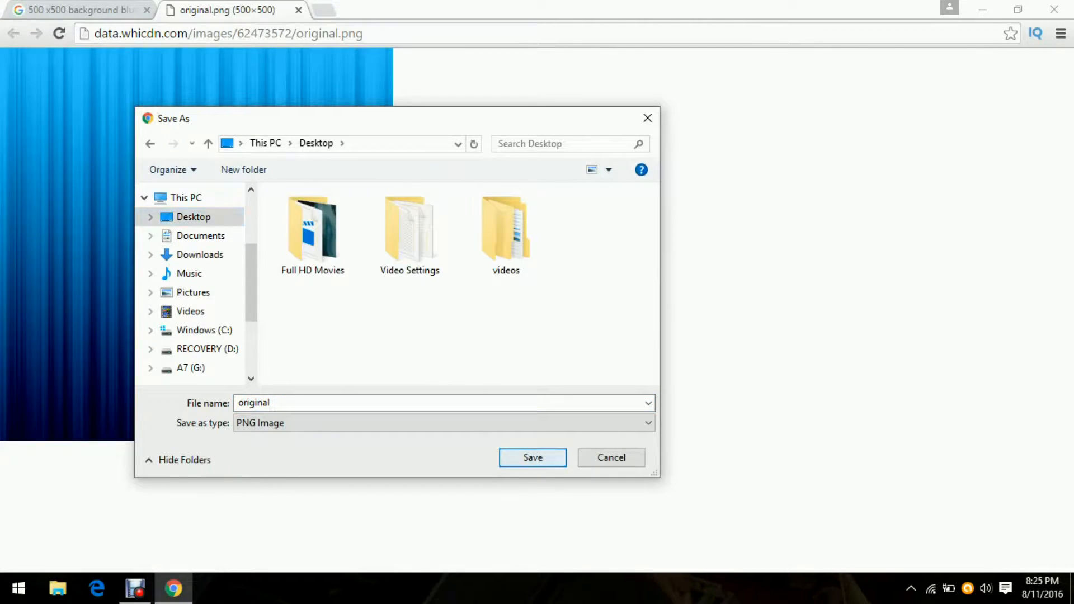
left_click(532, 458)
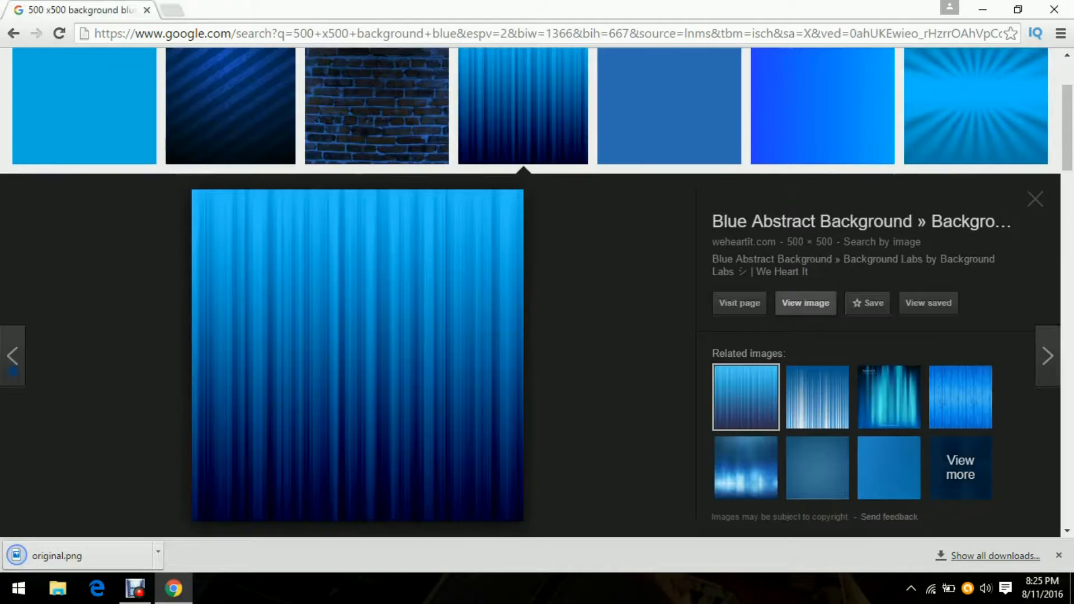
left_click(174, 10)
type("pixlr.com/editor")
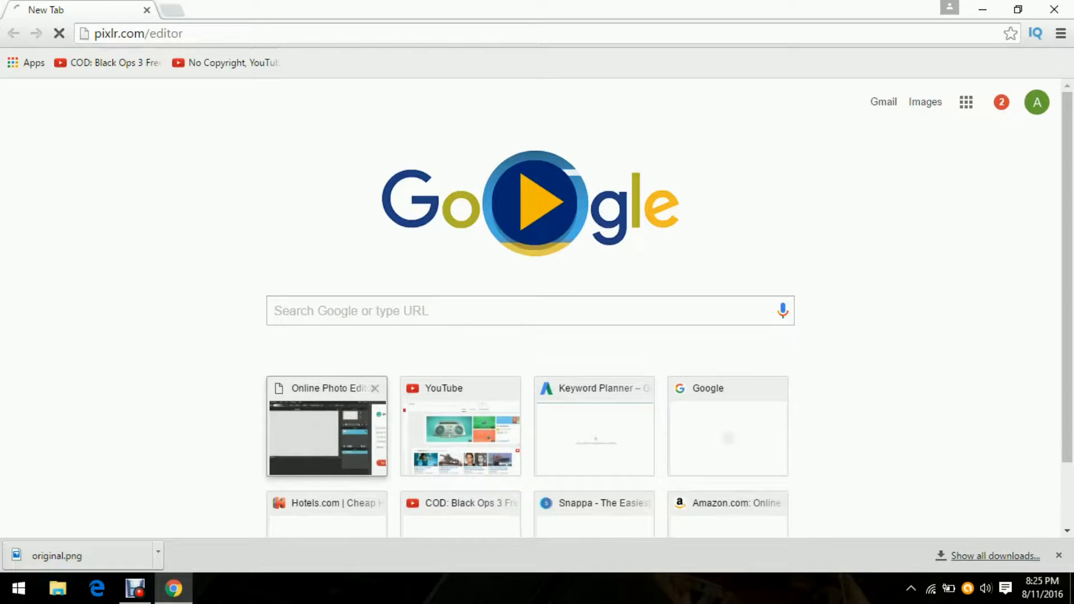
Create a new 500x500 transparent image named Untitled at pixlr.com/editor
left_click(326, 426)
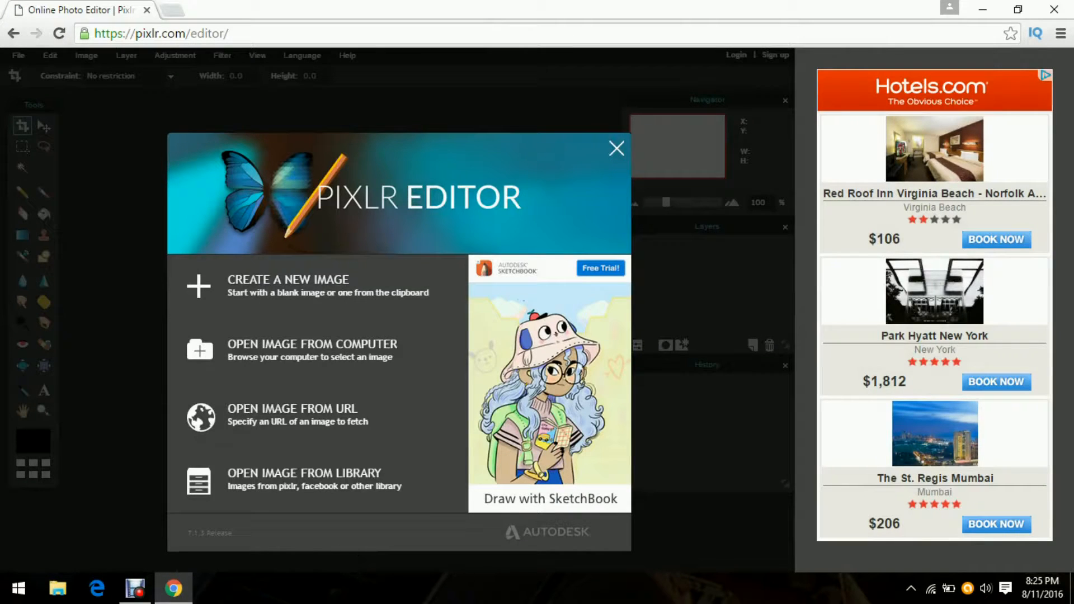
mouse_move(315, 286)
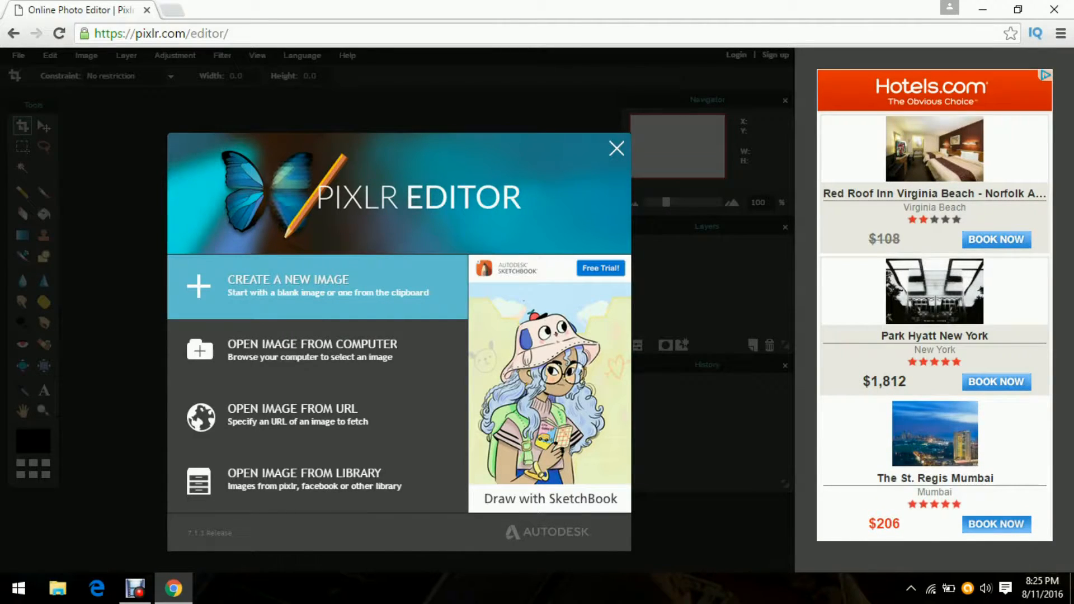
left_click(287, 286)
type("500")
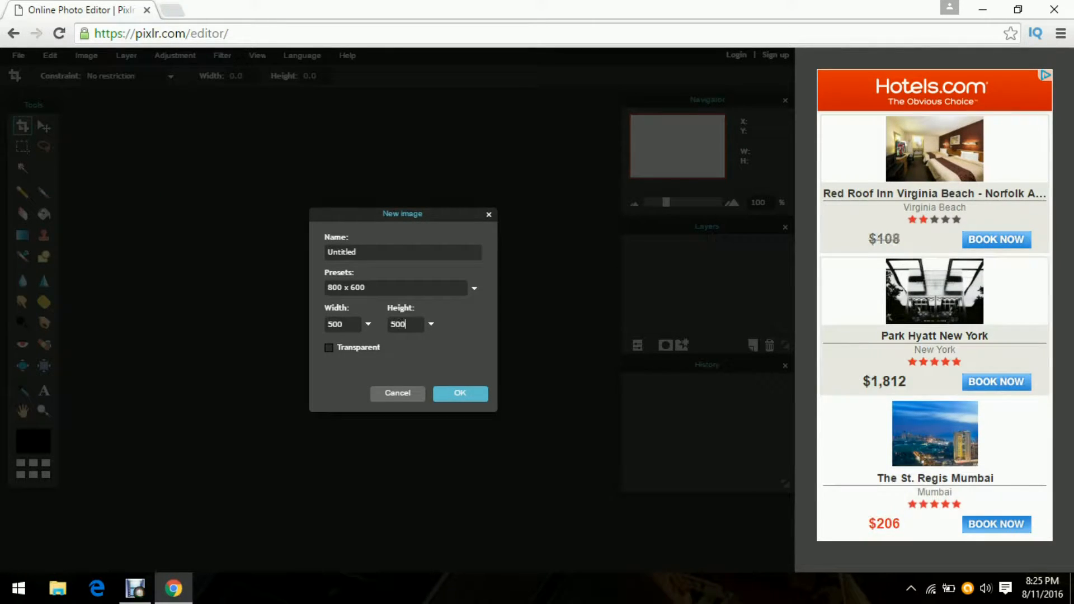
left_click(327, 347)
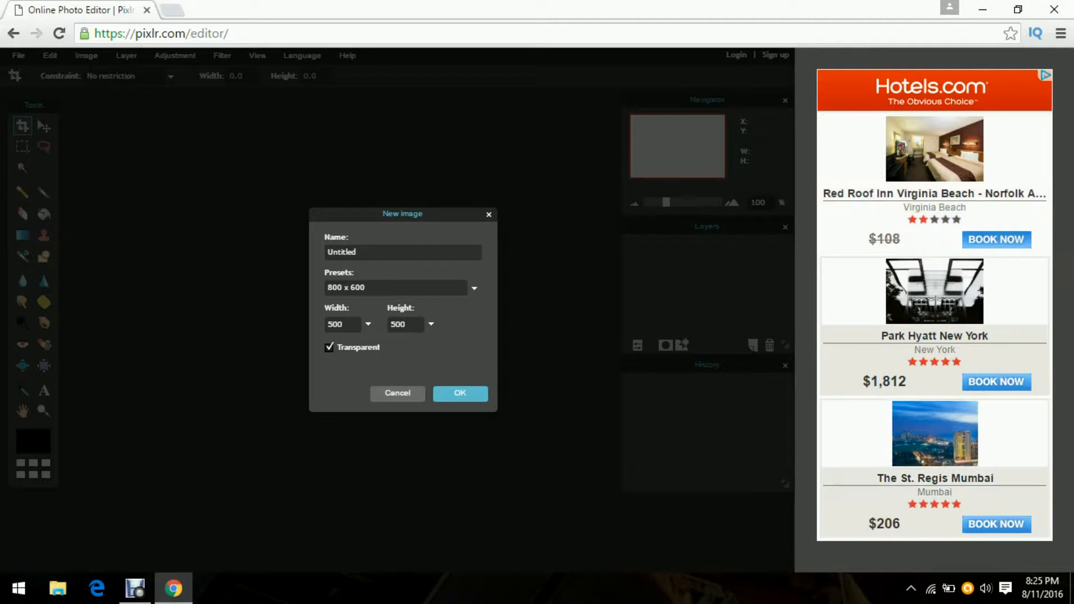
left_click(460, 393)
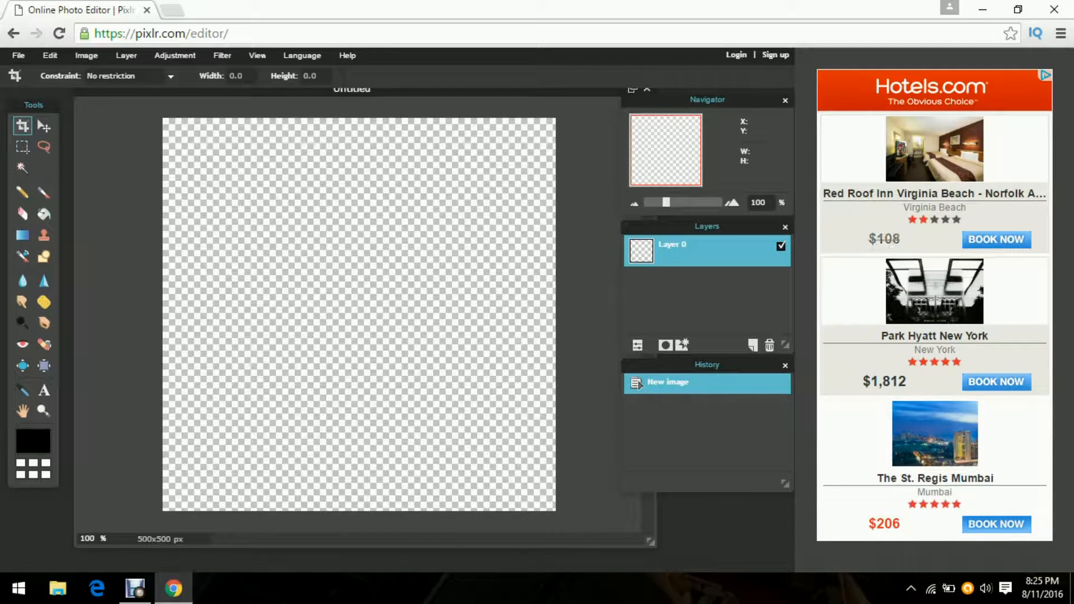
Load original.png from the Desktop, copy it whole, close it unsaved and paste it as a layer in Untitled
left_click(16, 56)
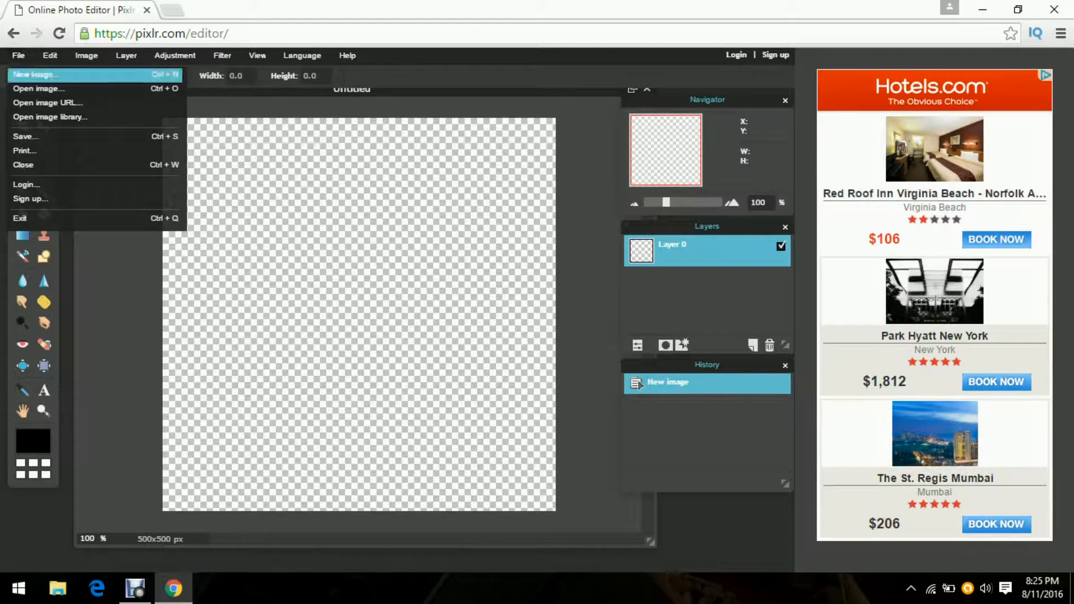
left_click(38, 89)
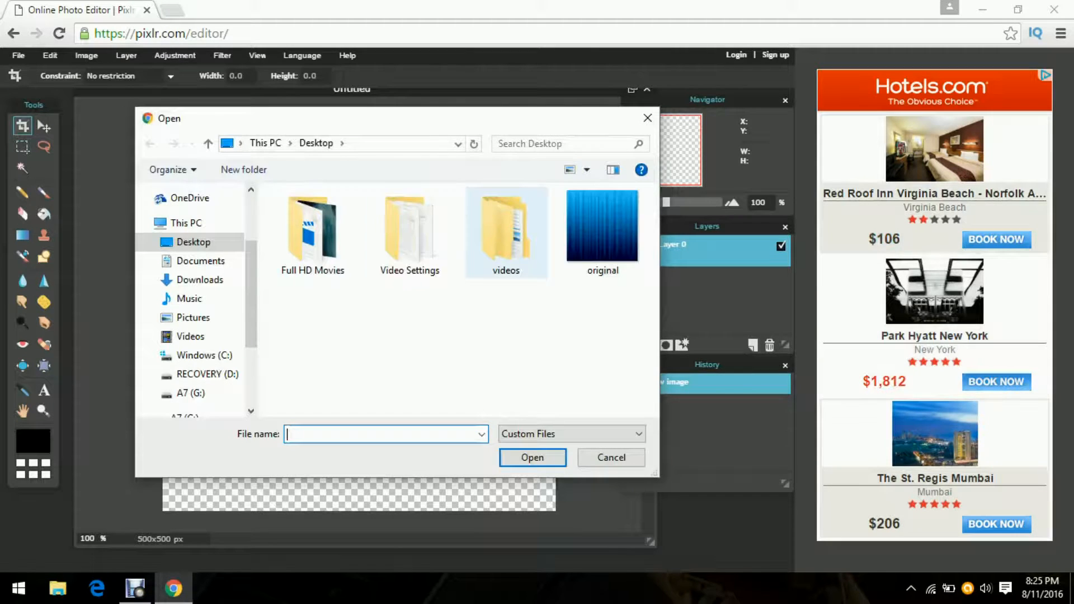
left_click(609, 458)
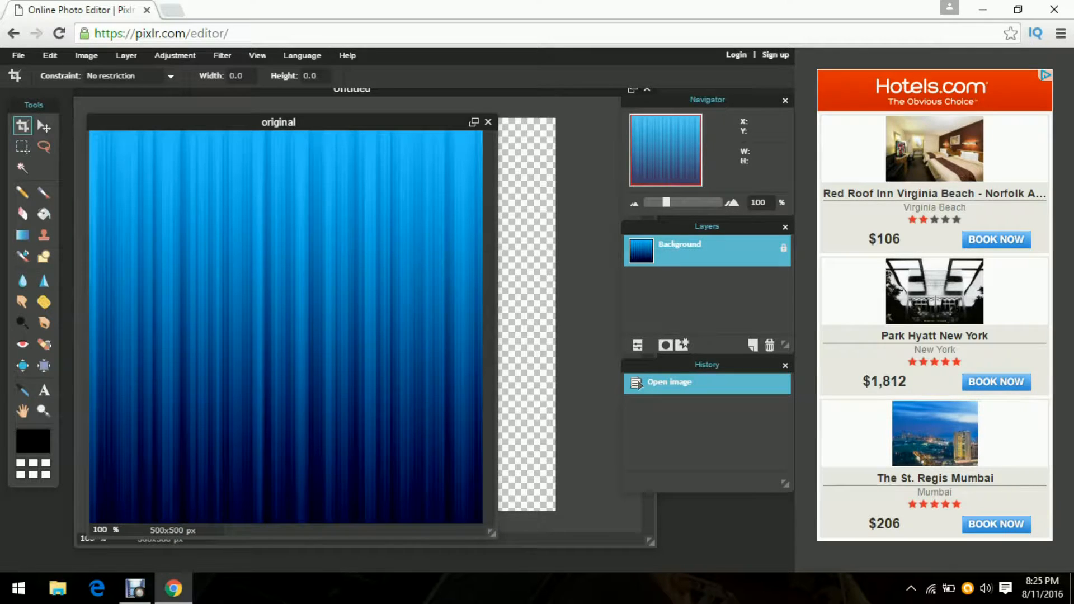
key("ctrl+a")
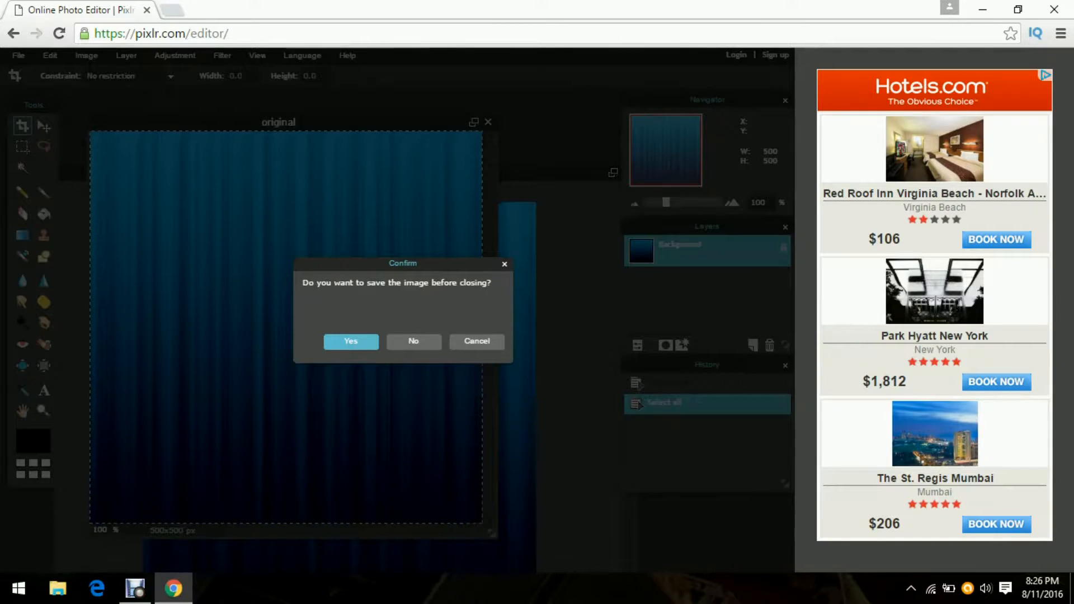
left_click(412, 341)
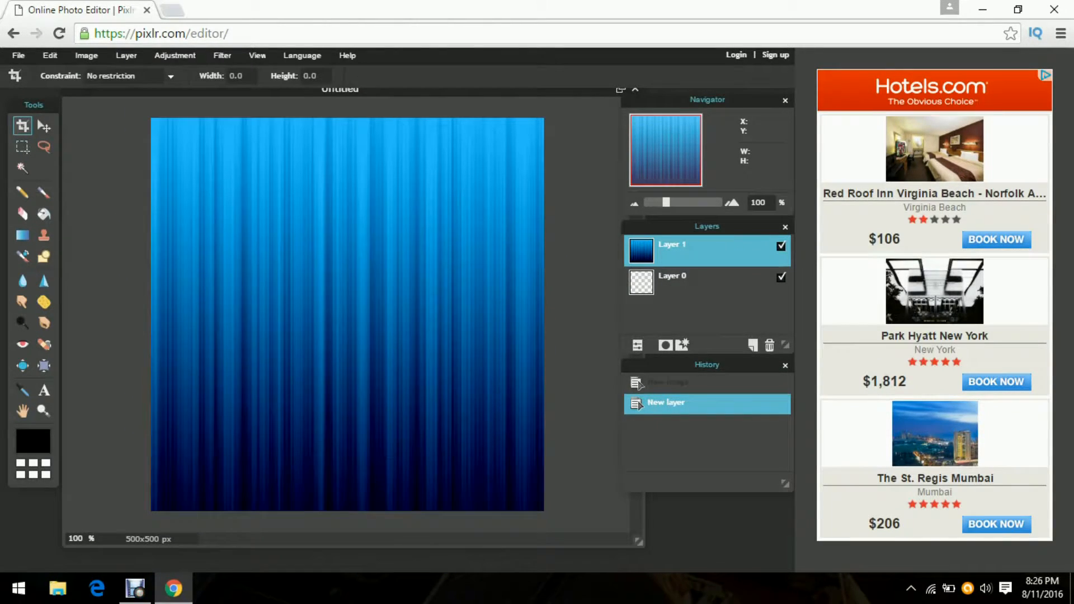
Start a text layer on the canvas reading 'AA'
left_click(43, 391)
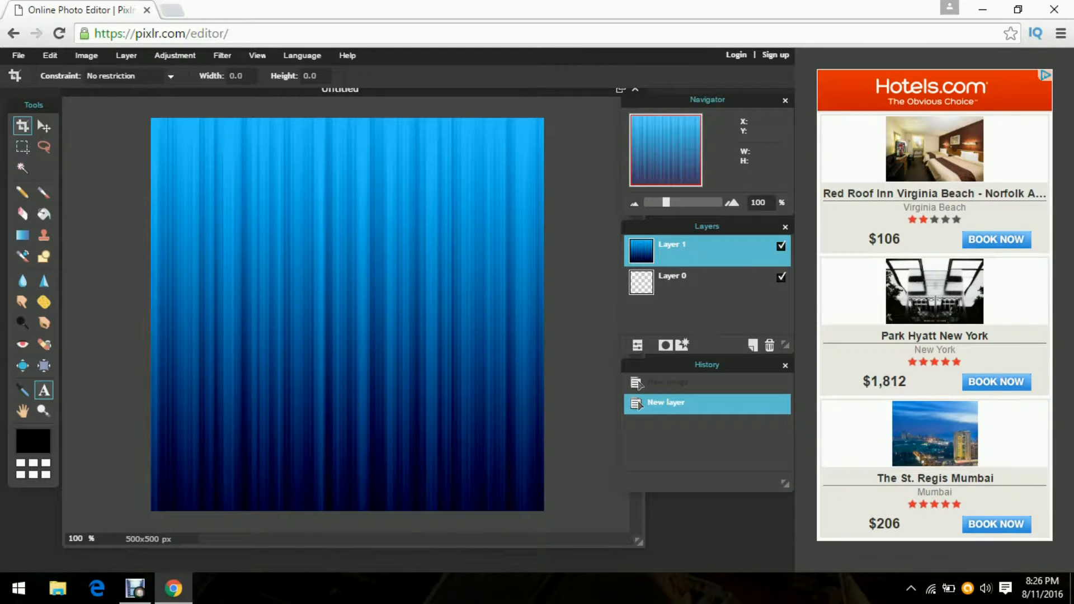
left_click(43, 390)
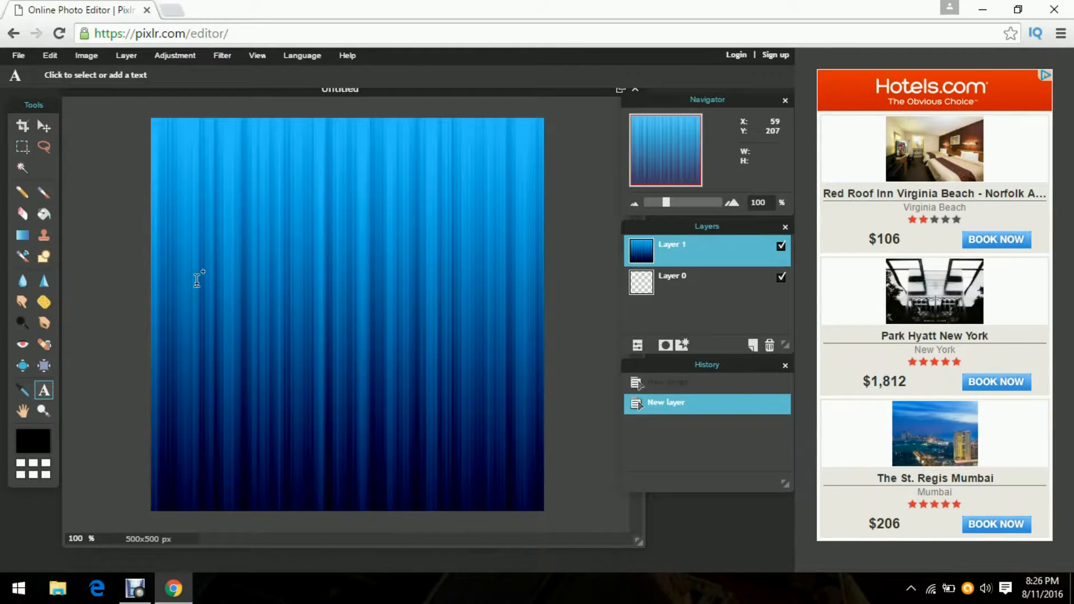
left_click(199, 278)
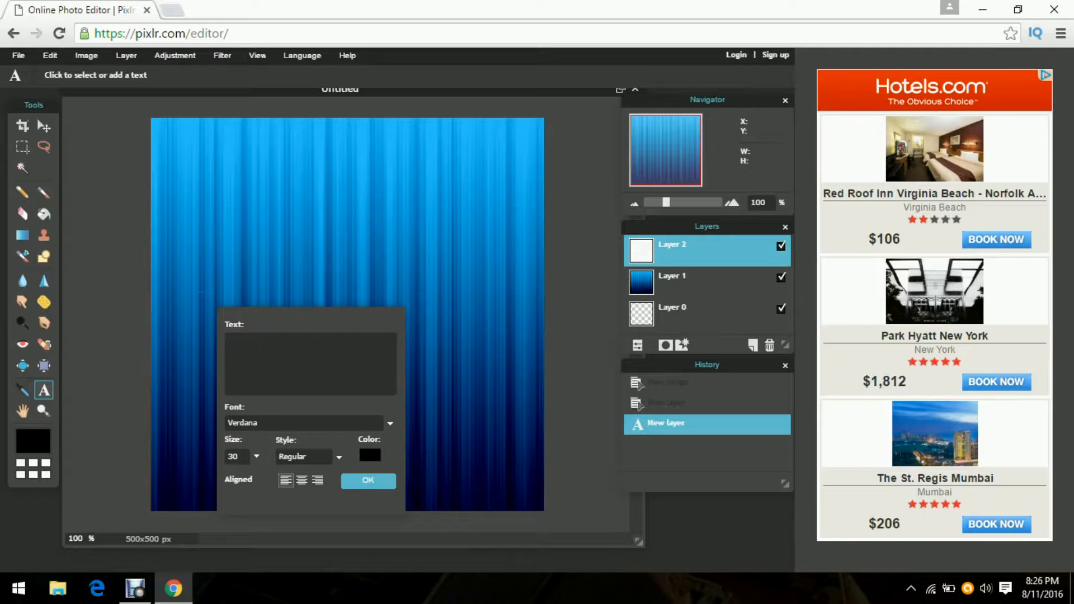
type("A")
type("130")
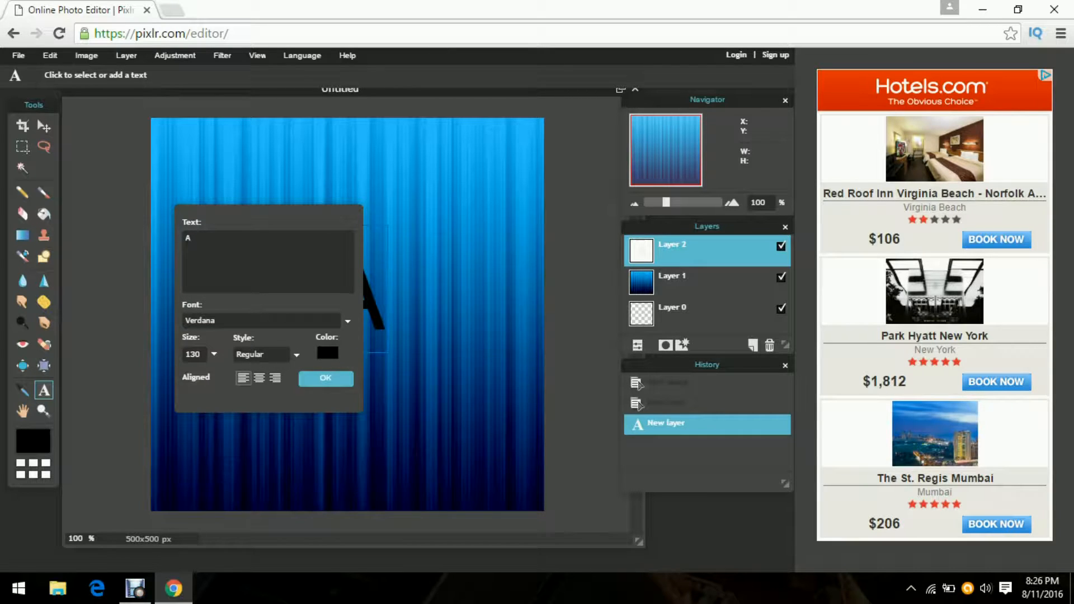
type("A")
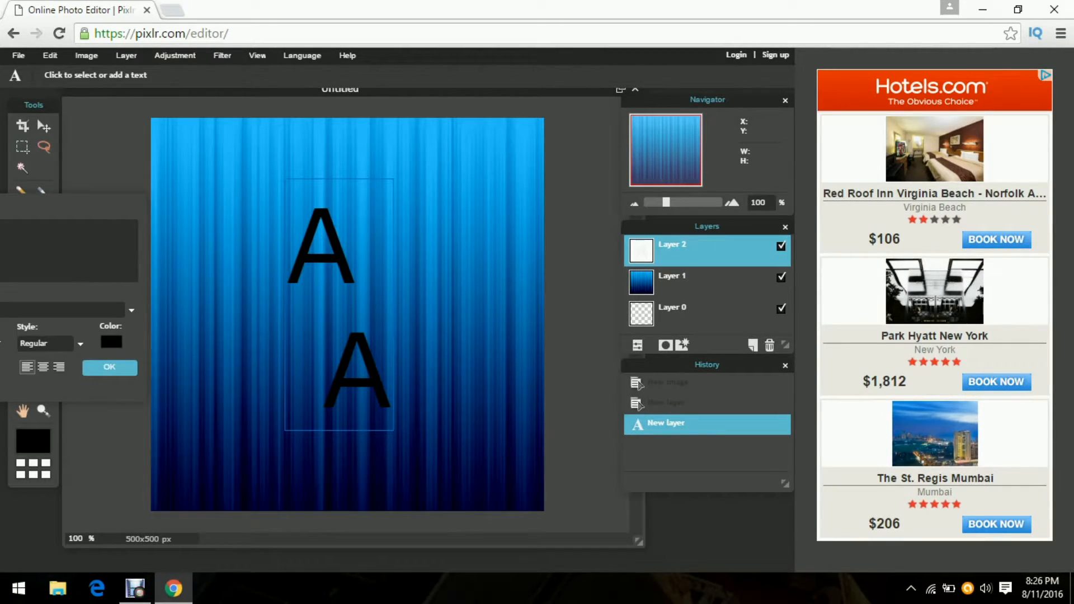
Style the text at size 130 in cyan with the AR CENA font and confirm
left_click(110, 343)
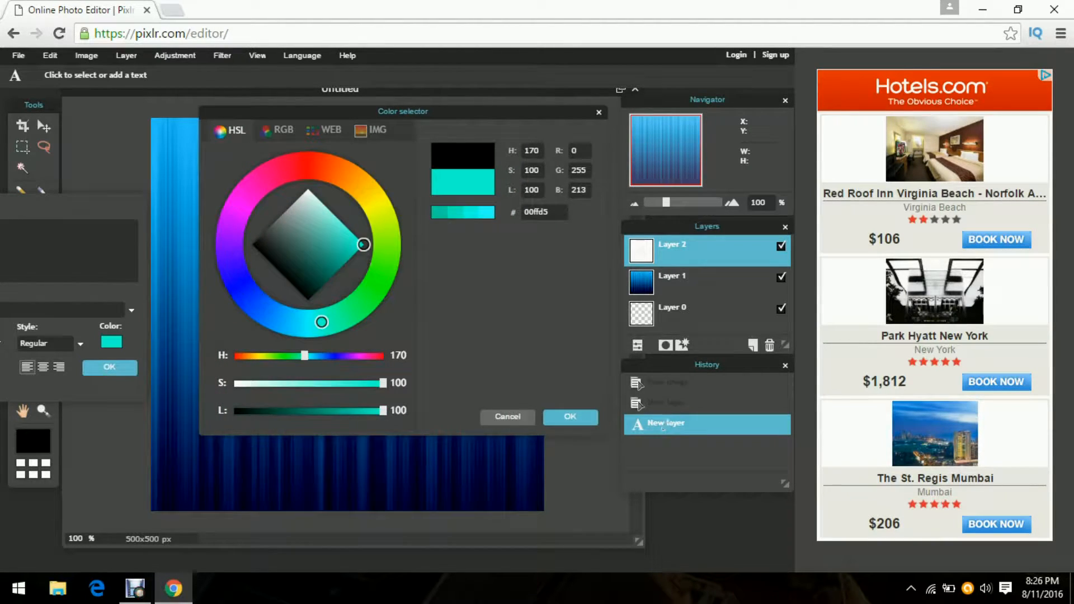
left_click(570, 417)
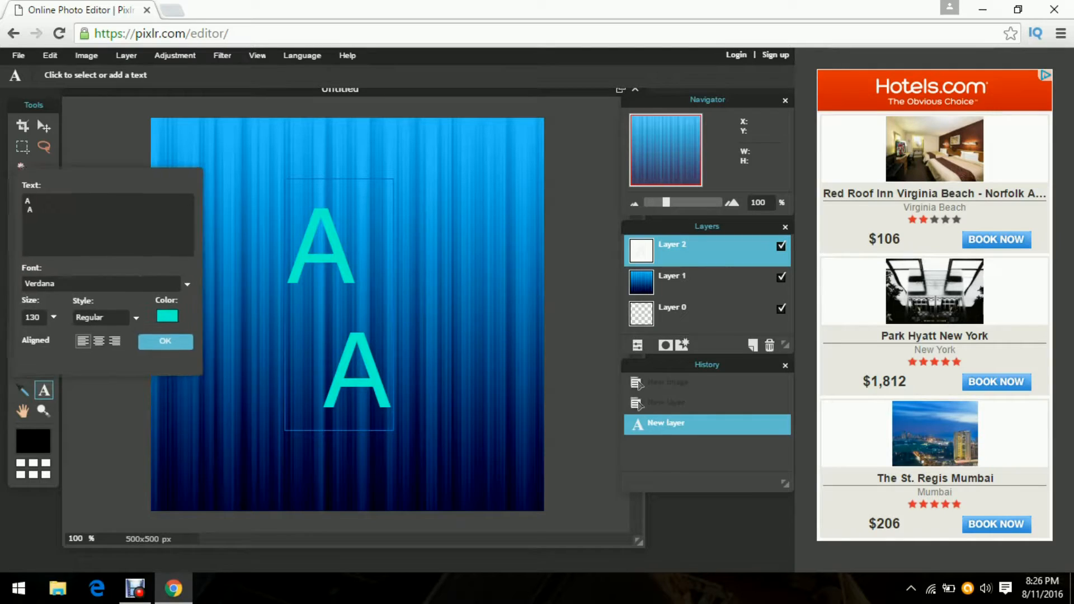
left_click(187, 283)
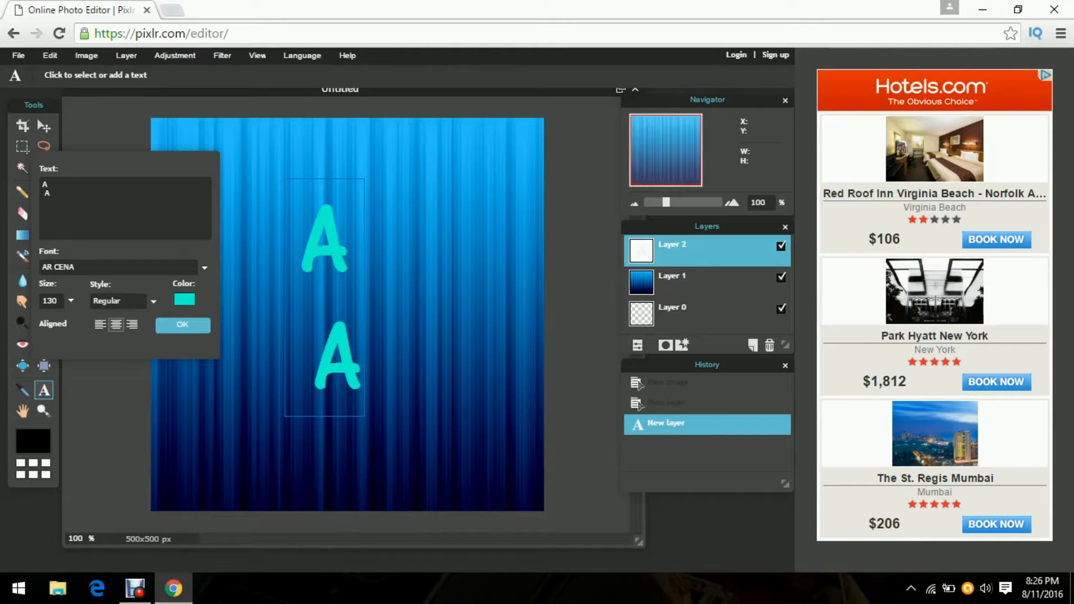
left_click(123, 301)
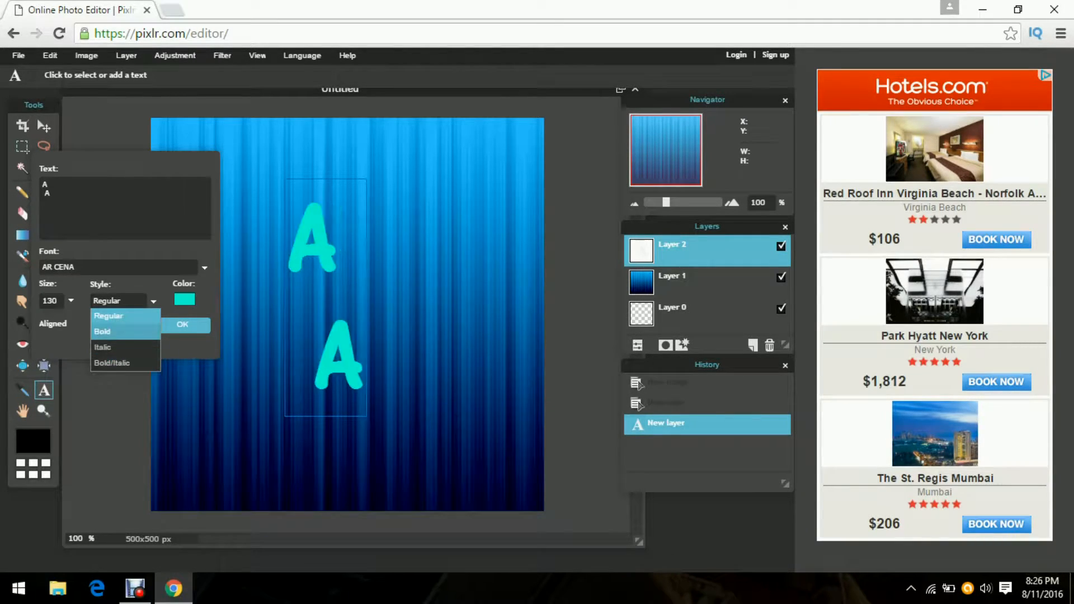
left_click(183, 324)
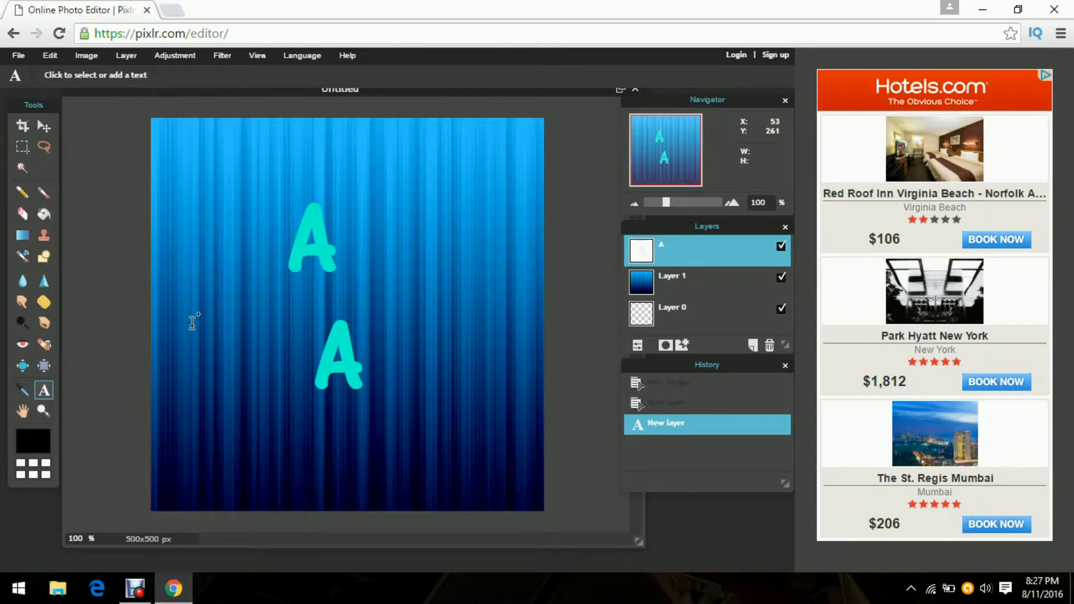
In Layer styles give the letters a black outer glow with hardness 10 and size 17
left_click(335, 356)
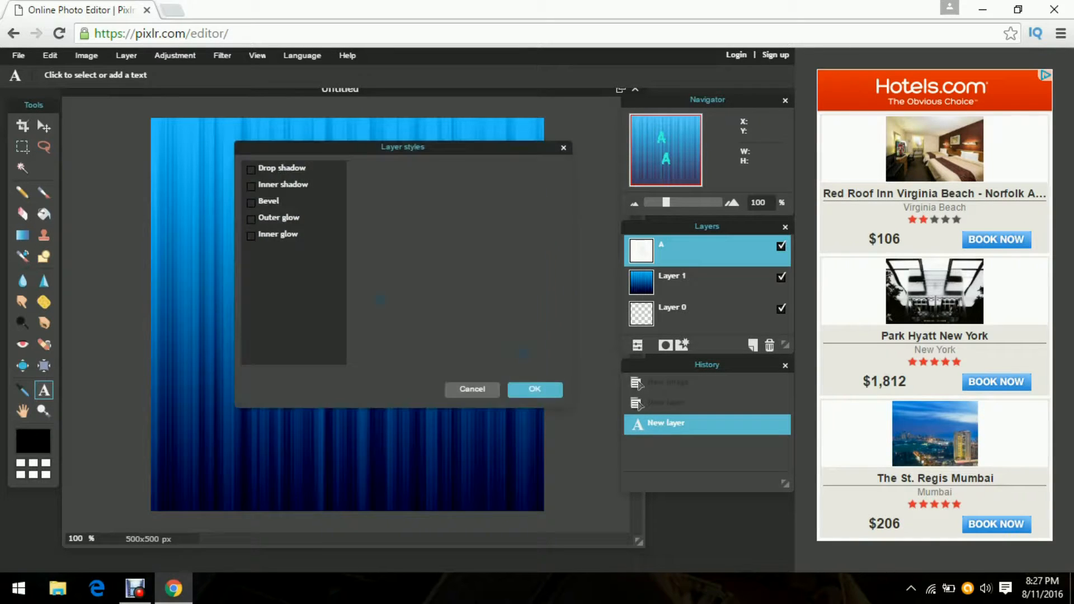
left_click_drag(402, 146, 441, 243)
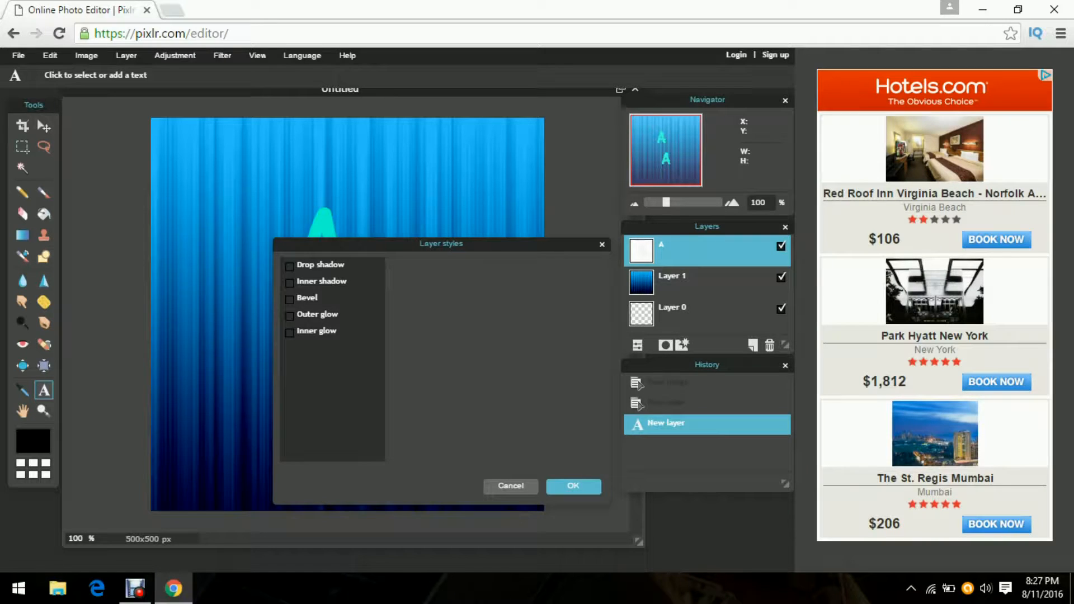
left_click(290, 315)
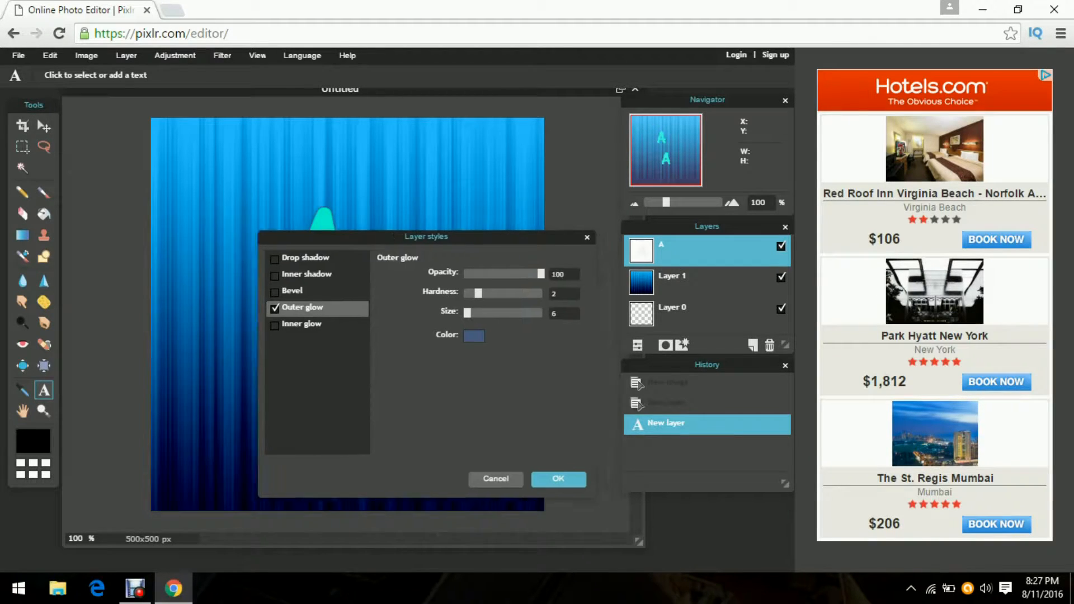
left_click_drag(426, 236, 131, 184)
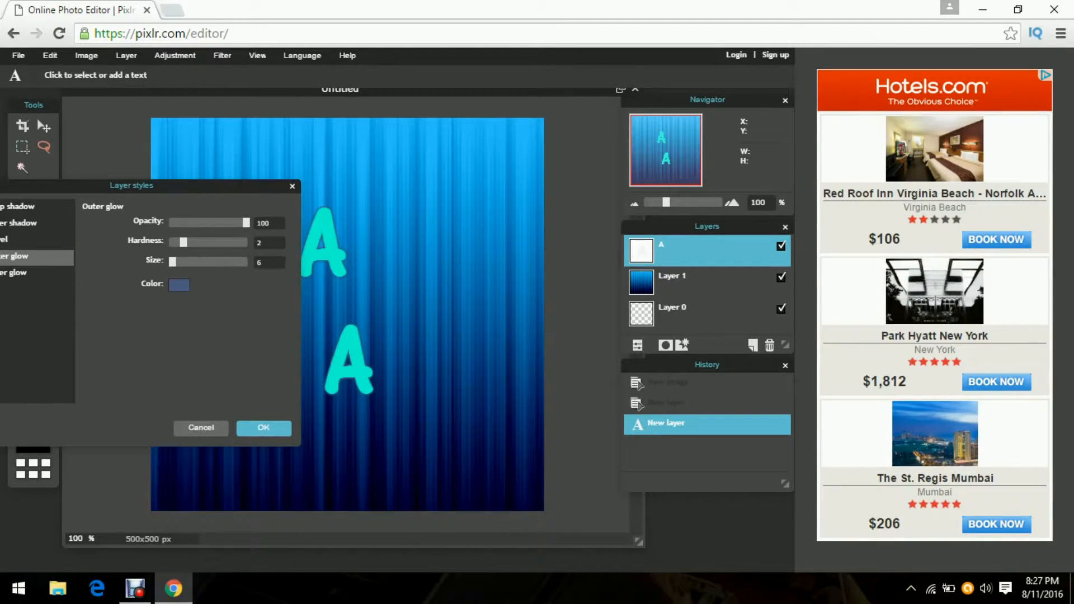
left_click(179, 284)
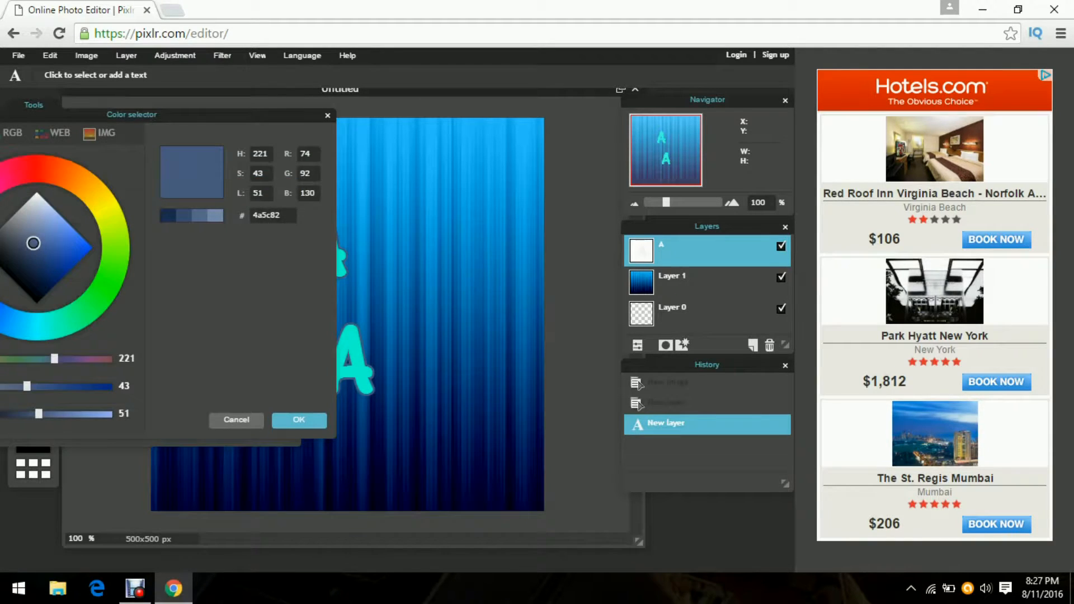
left_click(298, 419)
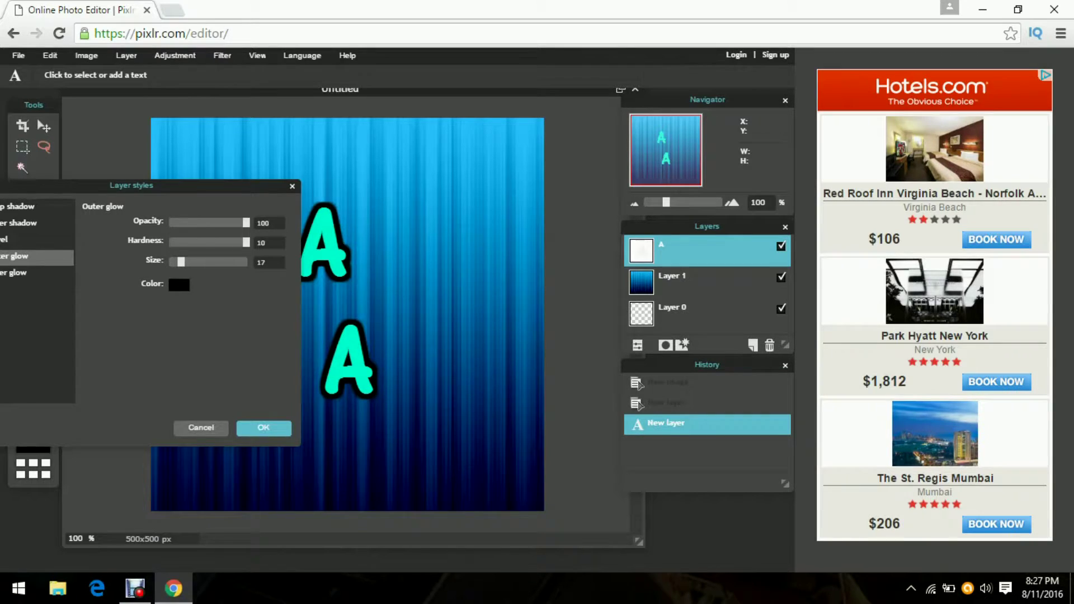
Add a drop shadow to the letters, confirm, then delete the text layer
left_click(20, 228)
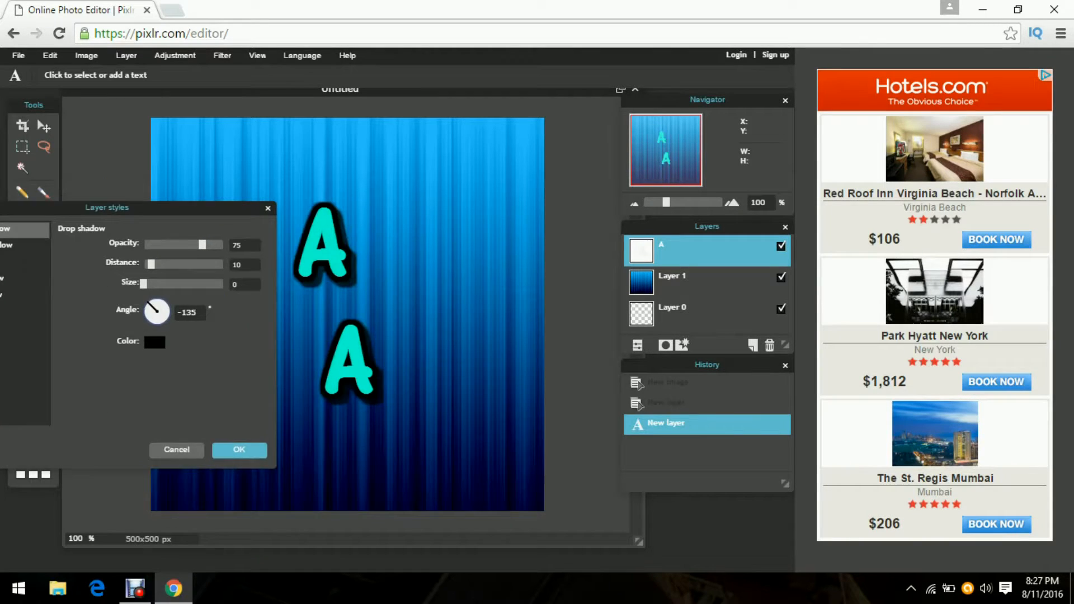
left_click_drag(107, 207, 72, 214)
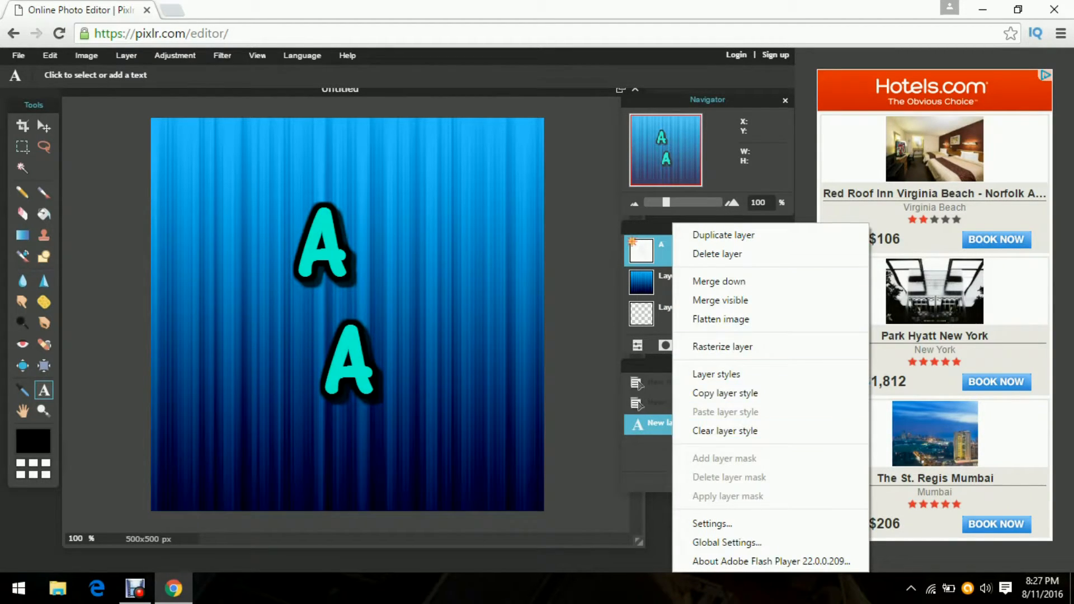
left_click(716, 254)
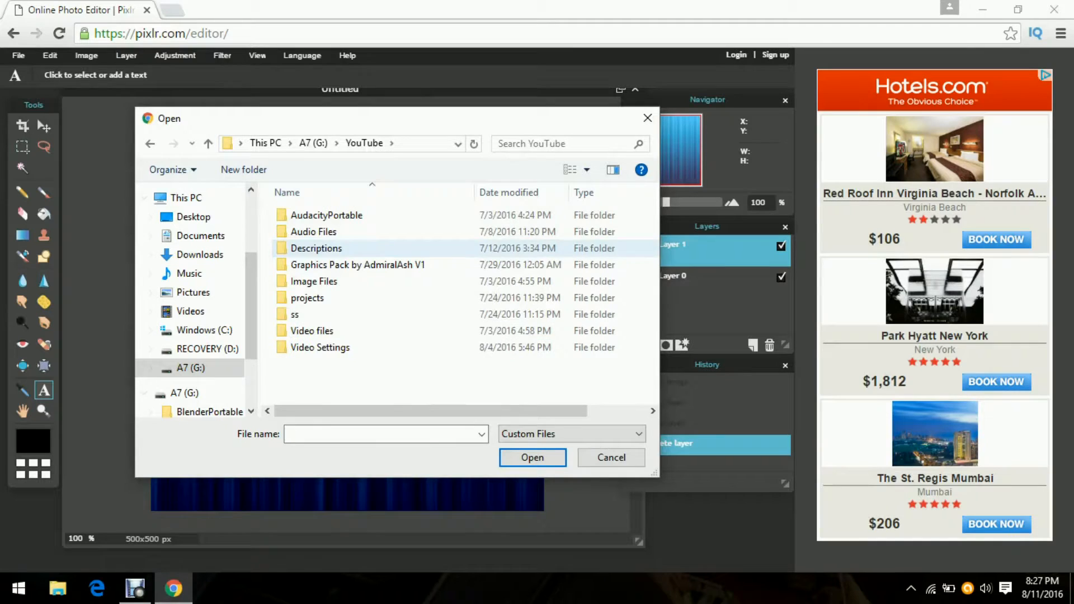
Browse into the Image Files folder in the file picker
double_click(314, 280)
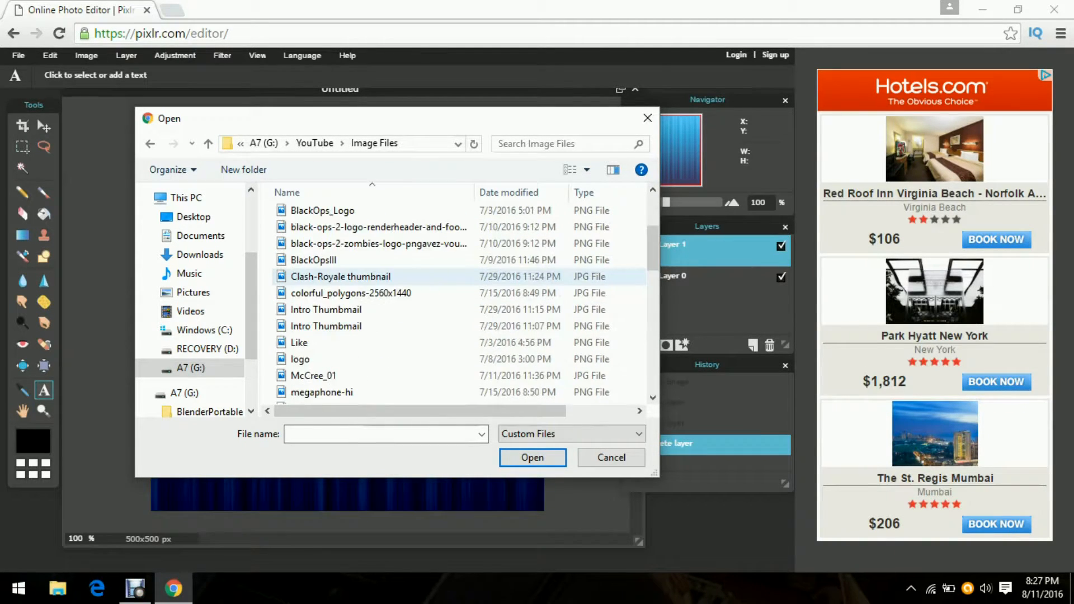
scroll("up", 3)
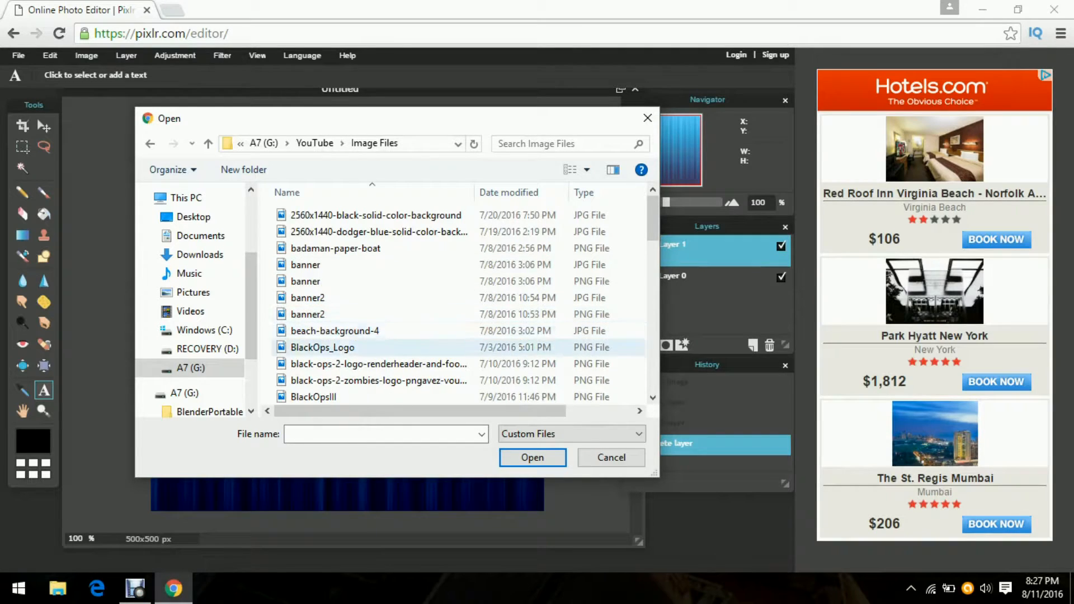
left_click(304, 264)
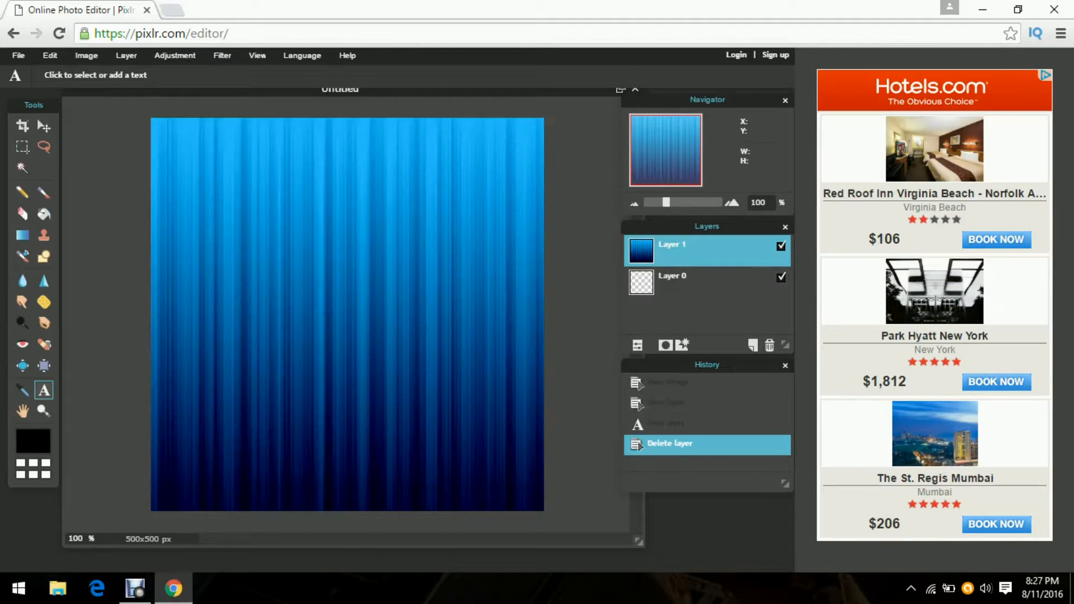
mouse_move(490, 123)
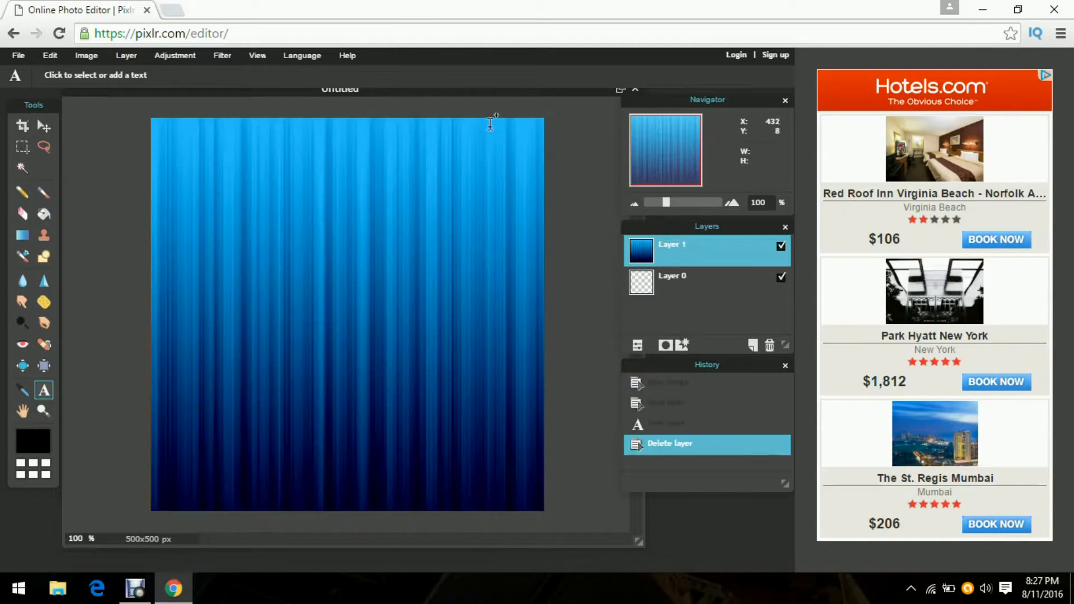
Open the AdmiralAsh paper-boat logo PNG as a new layer over the striped background
left_click(18, 56)
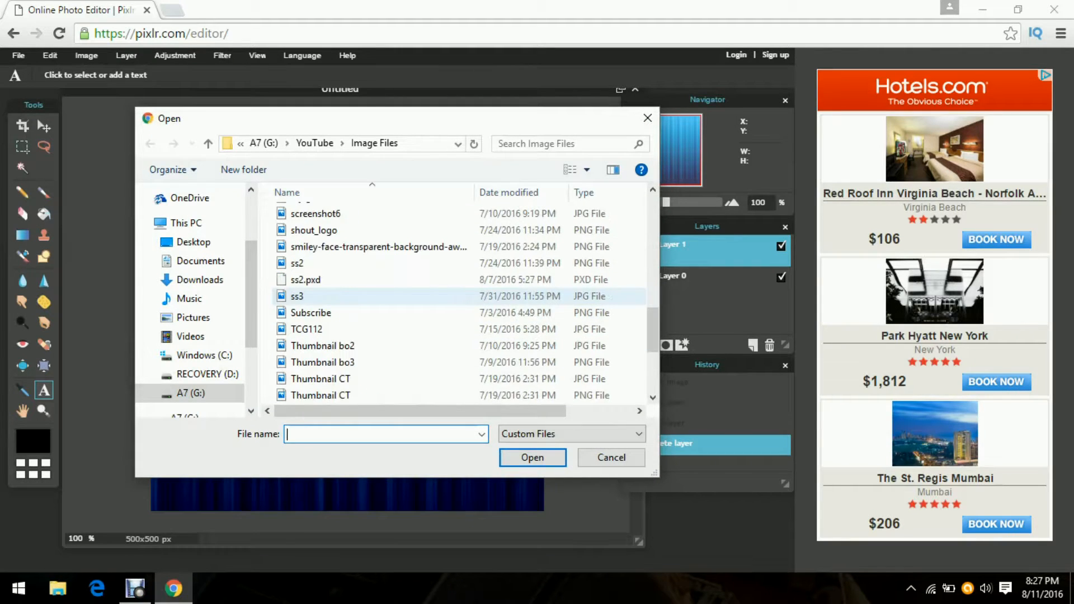
left_click(313, 346)
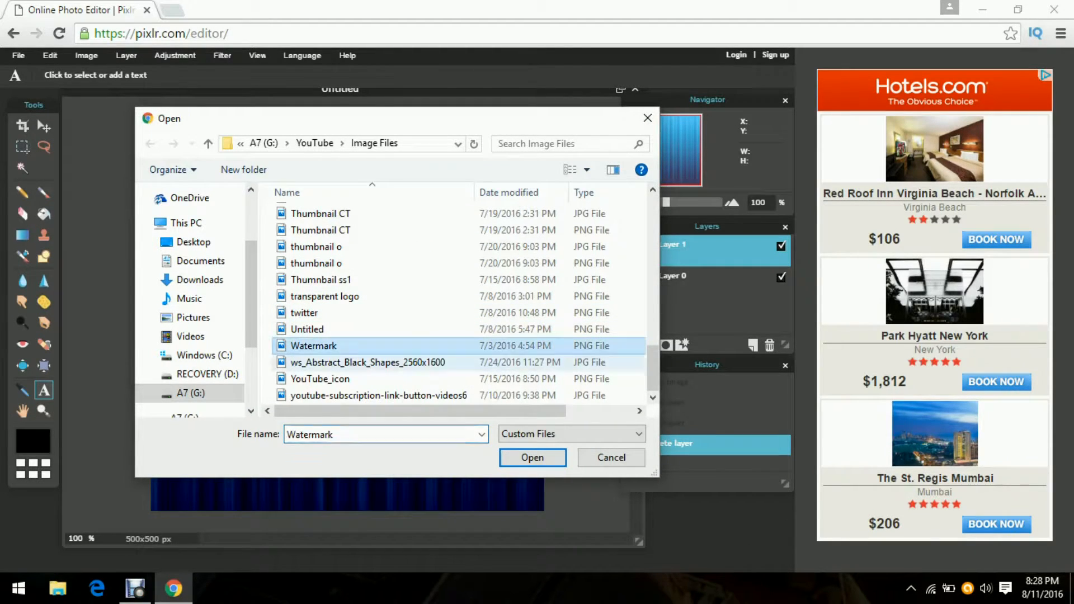
left_click(533, 457)
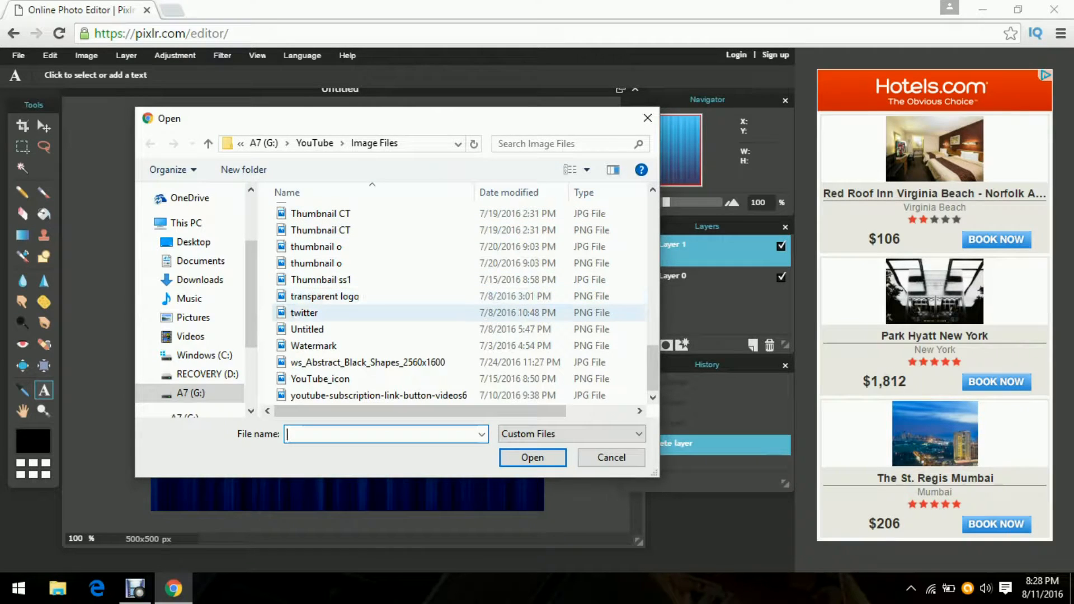
left_click(324, 295)
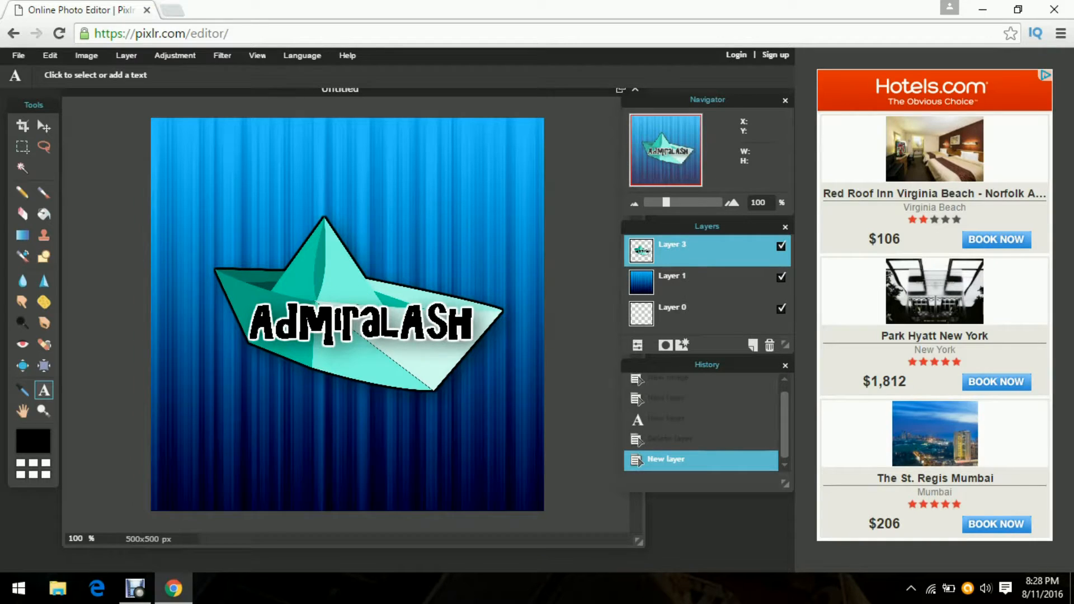
In Layer styles for Layer 3 turn on a soft drop shadow for the paper-boat logo
left_click(18, 56)
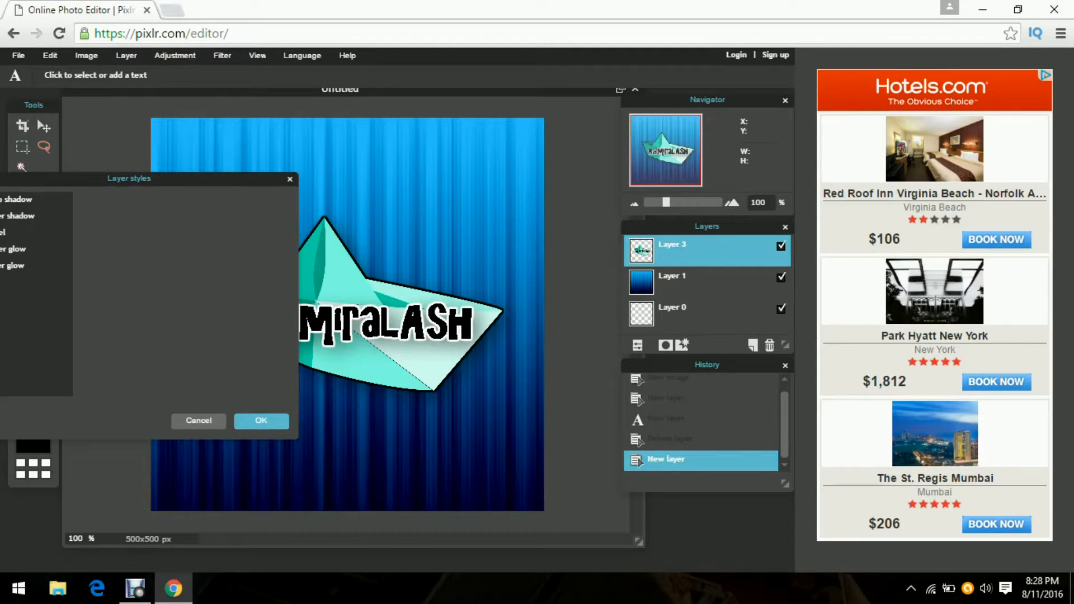
left_click(17, 199)
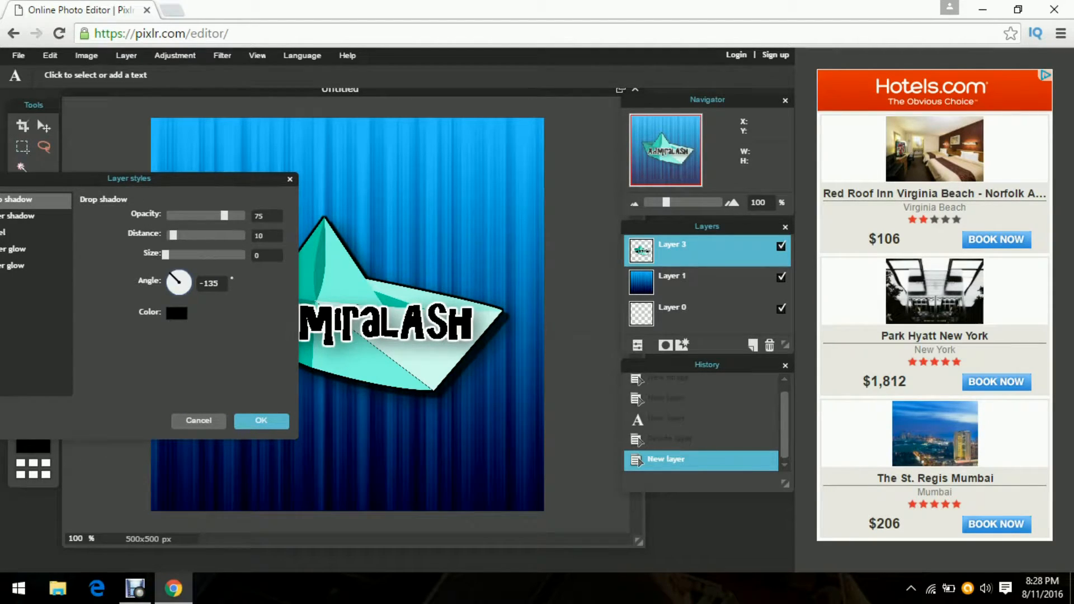
left_click_drag(223, 215, 209, 215)
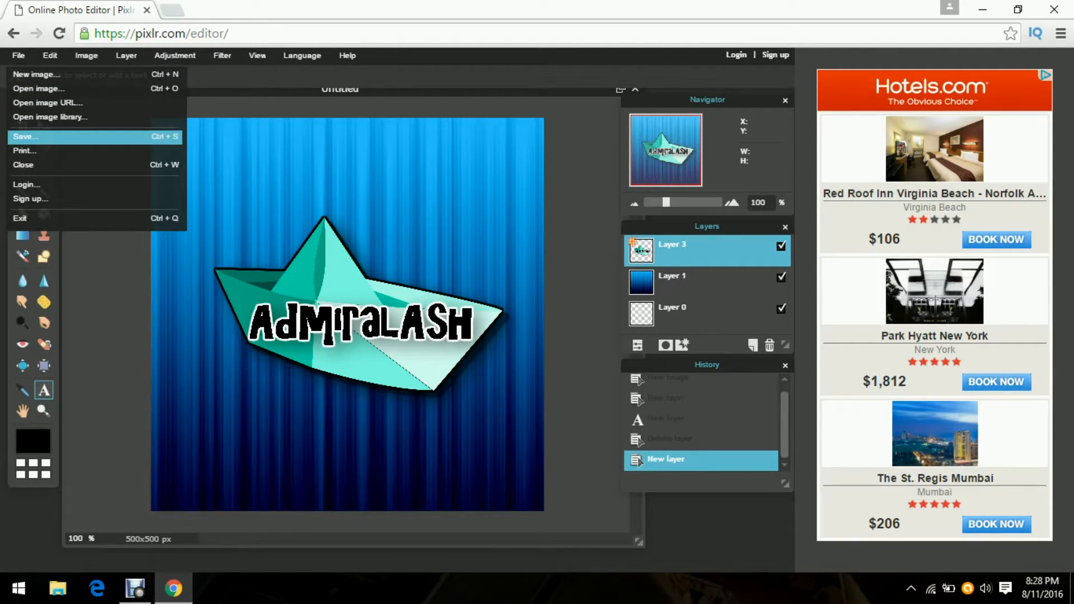
Save the finished logo as a PNG file on the Desktop
left_click(26, 137)
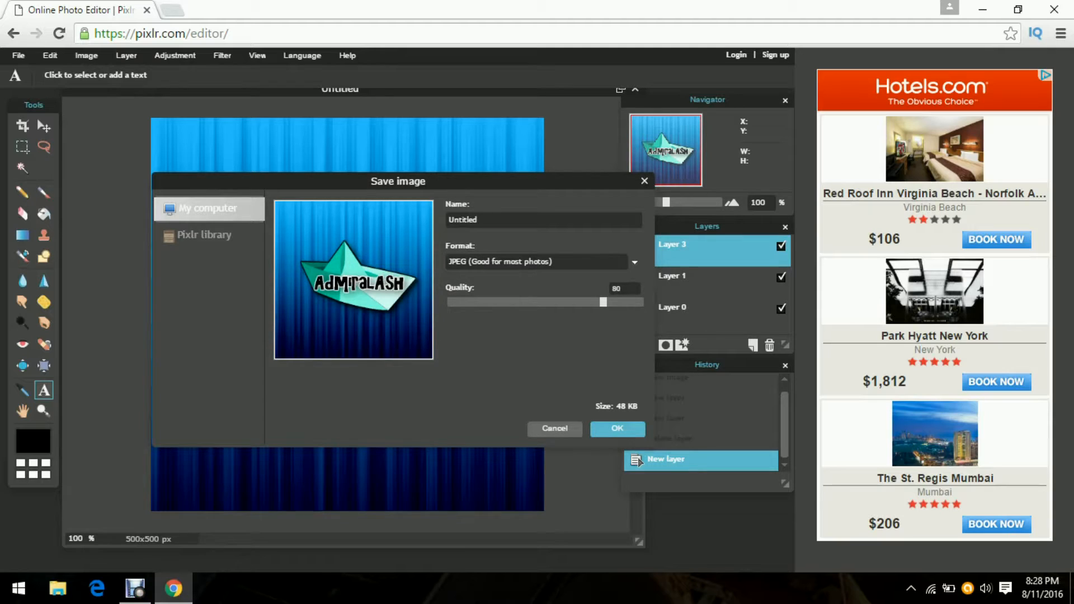
left_click(534, 261)
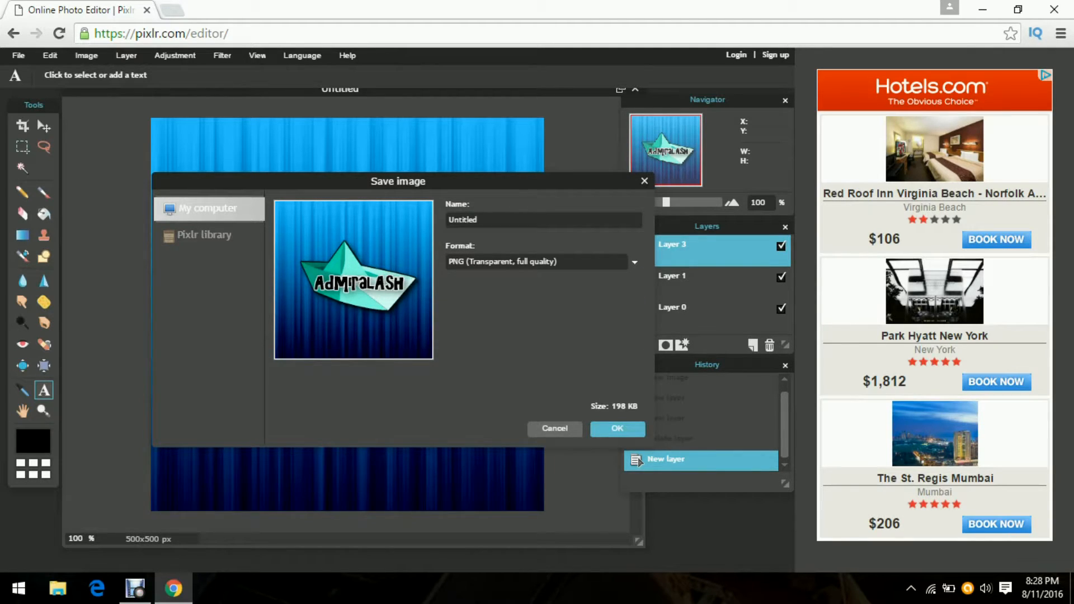
left_click(616, 428)
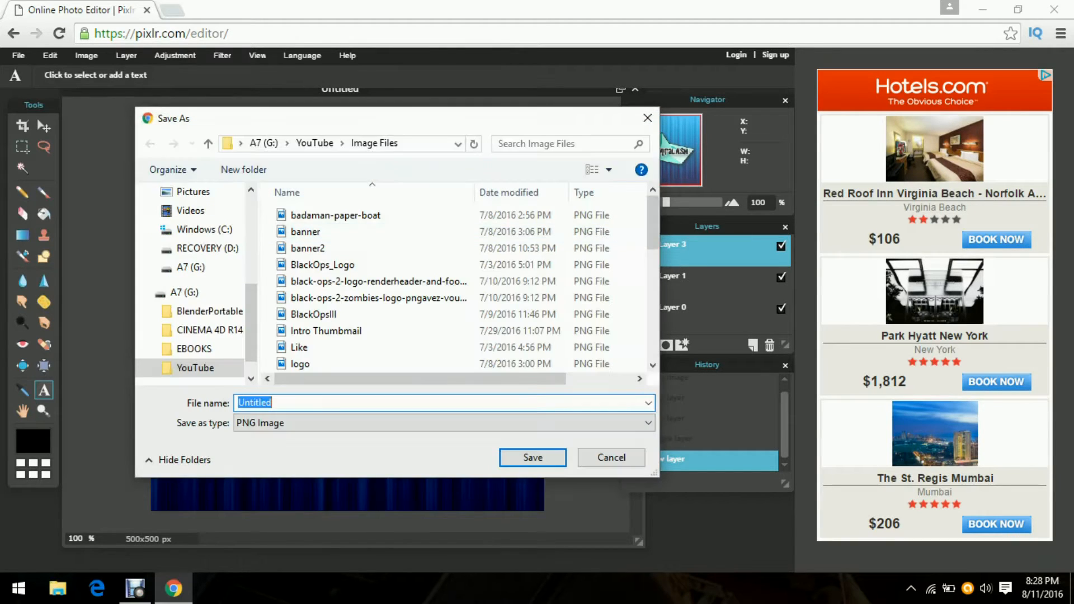
left_click(192, 191)
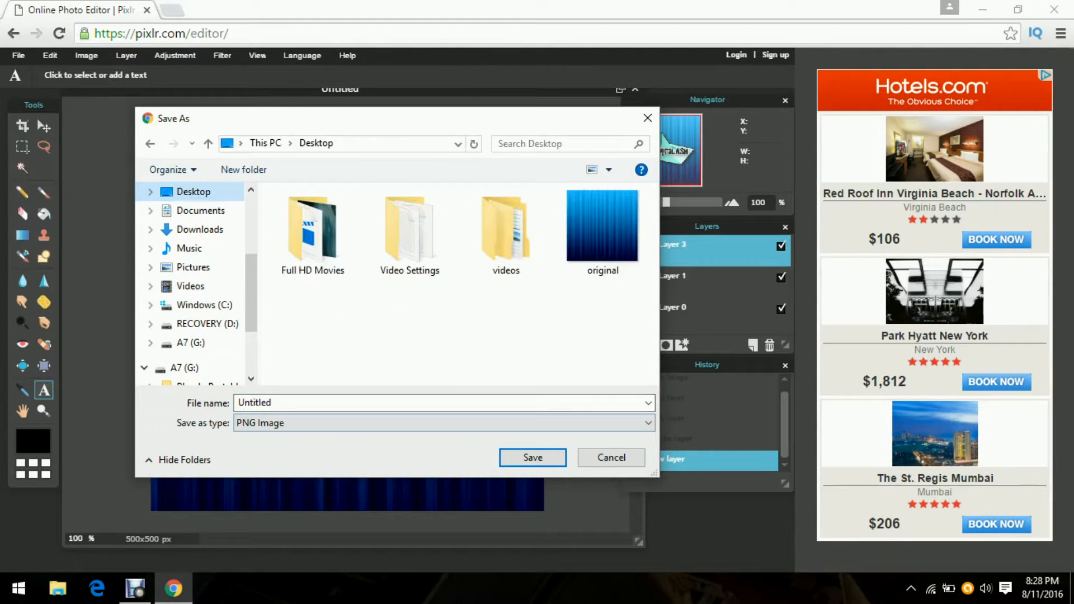
left_click(610, 456)
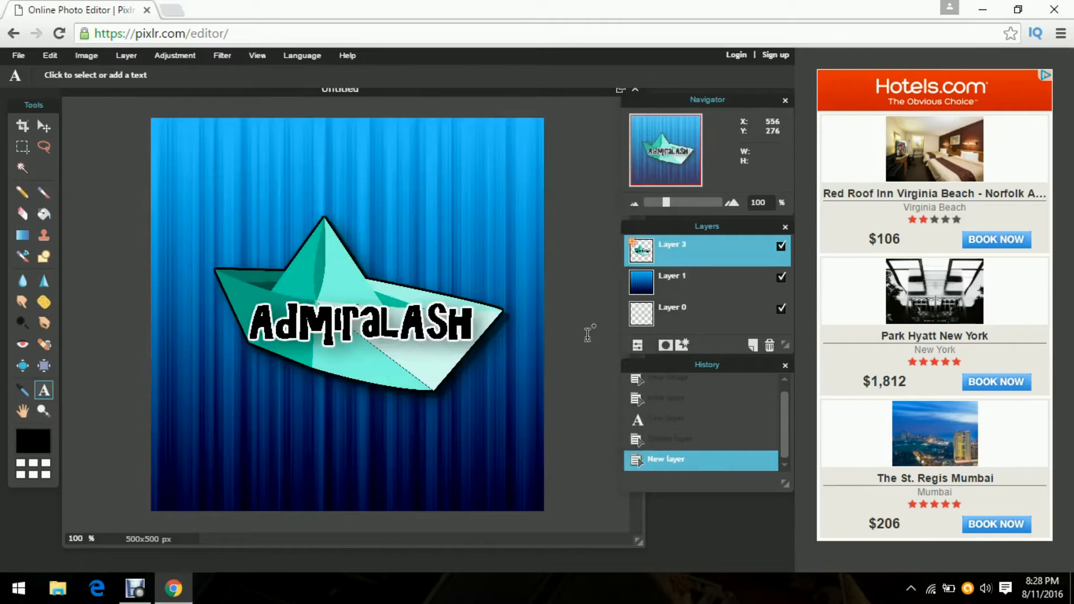
Close the Pixlr tab and confirm leaving the editor site
left_click(1054, 9)
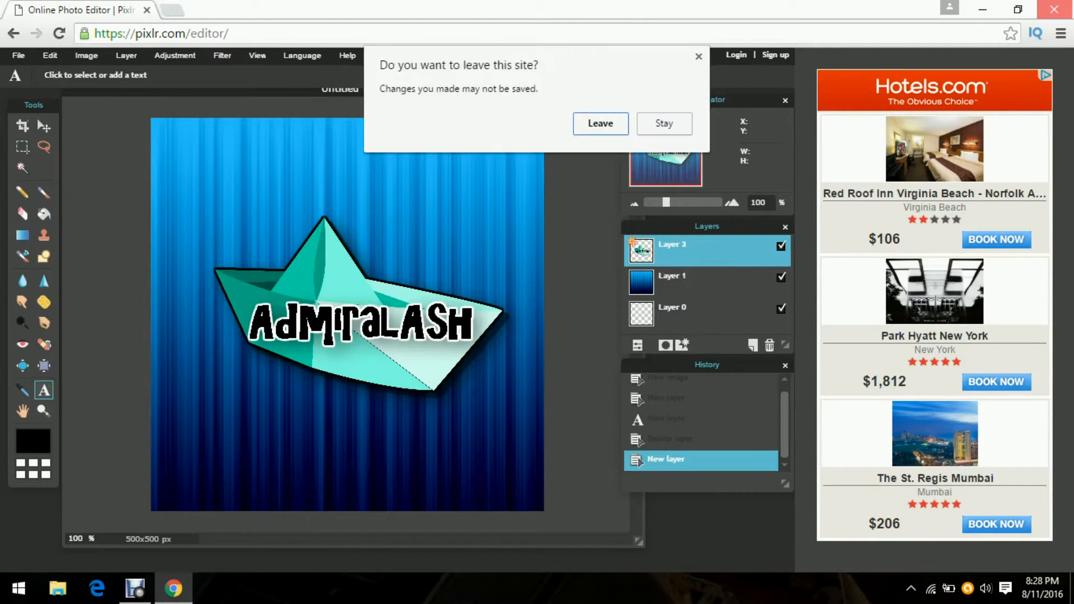
left_click(599, 124)
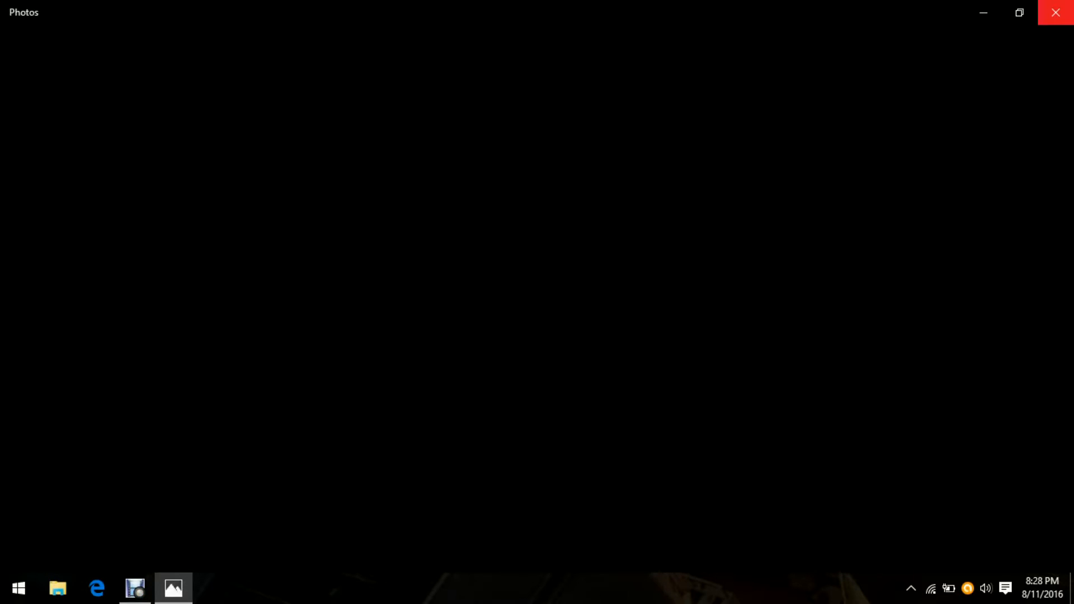
mouse_move(1055, 13)
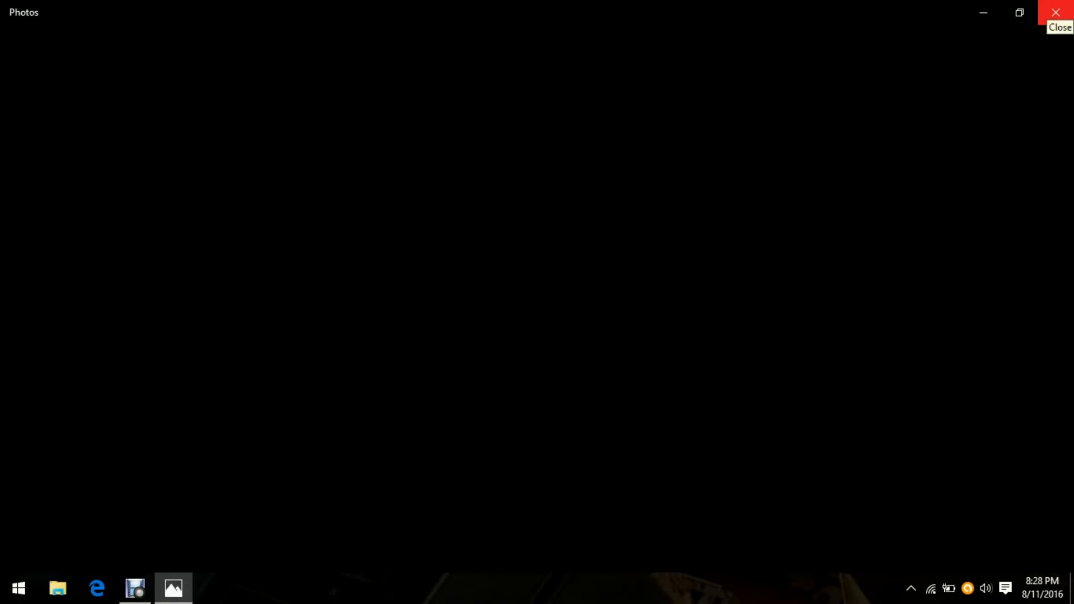
left_click(1057, 12)
type("y\\")
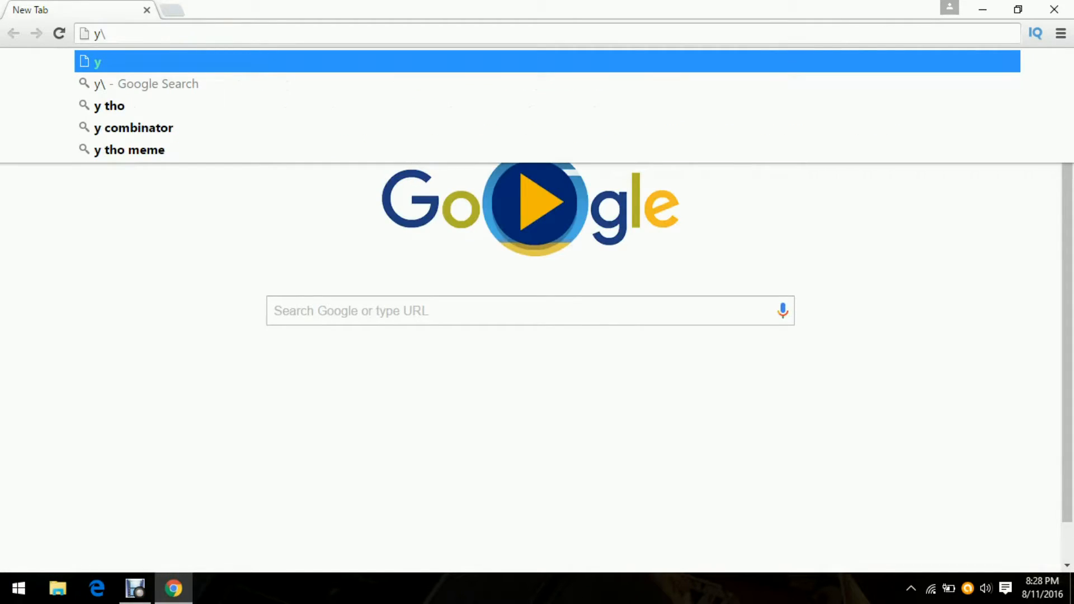
type("www.youtube.com")
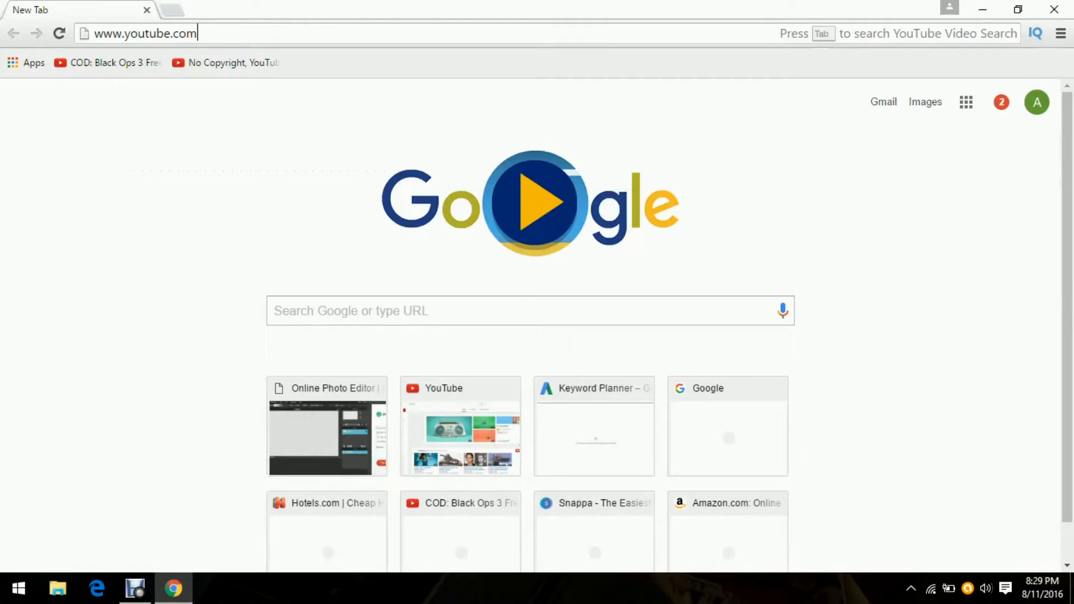
key("Return")
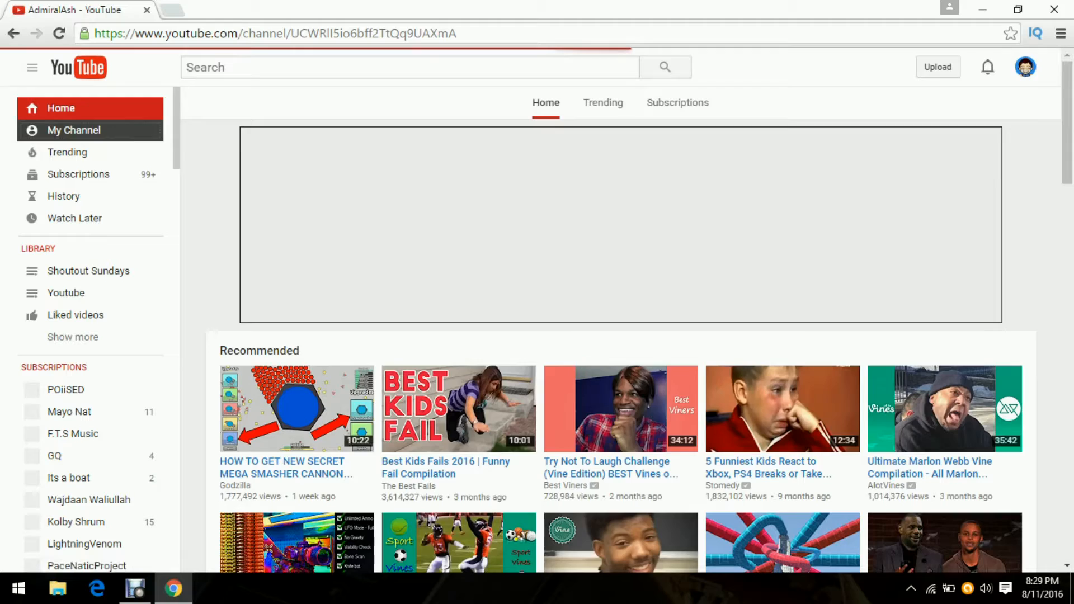
left_click(74, 129)
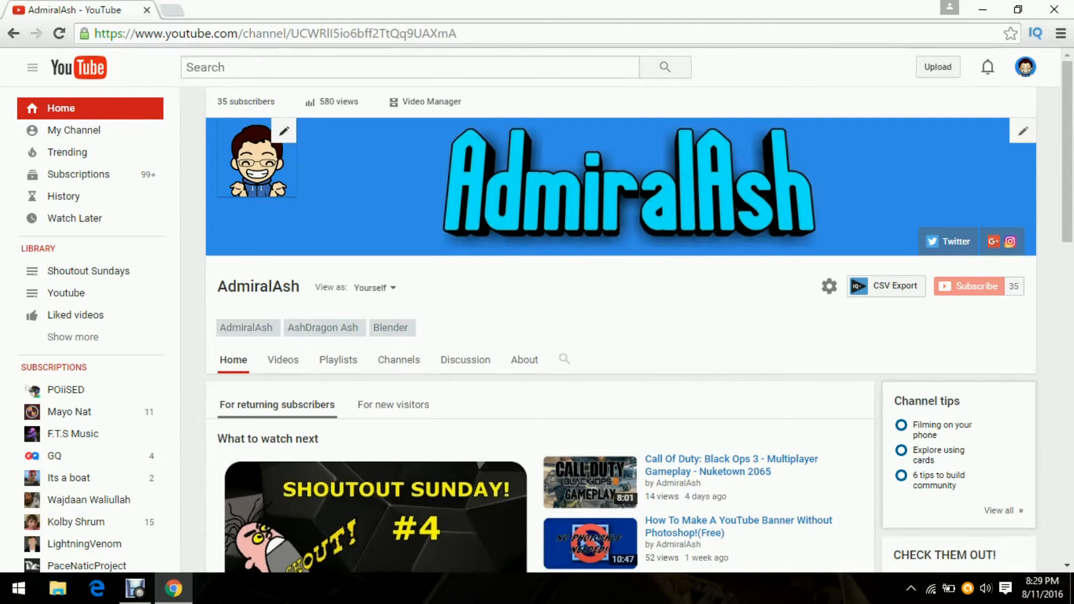
Upload the saved AdmiralAsh logo PNG as the Google profile photo and return to YouTube
left_click(283, 130)
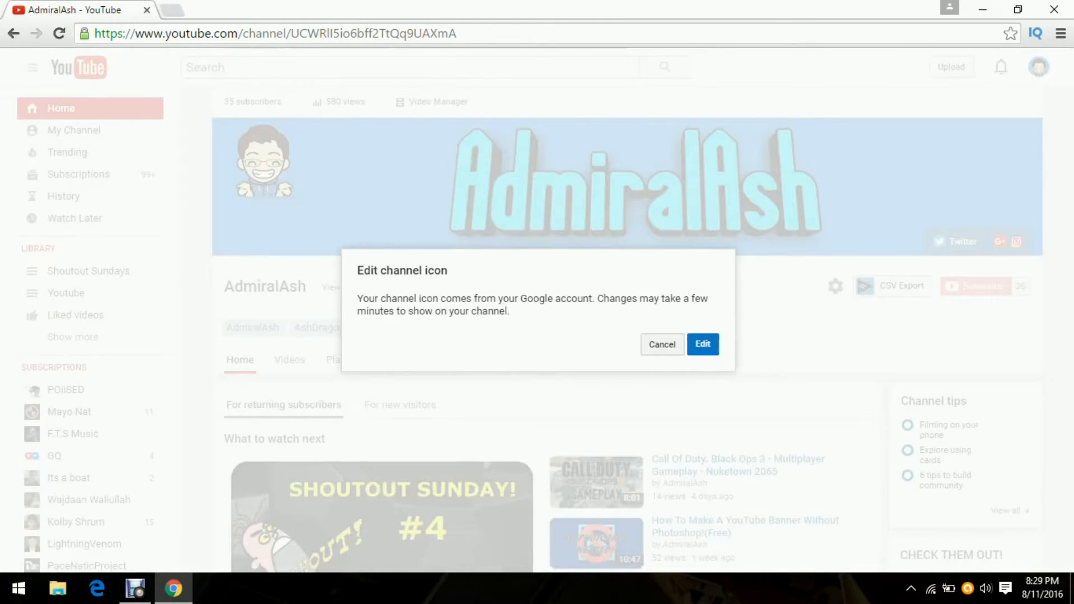
left_click(703, 344)
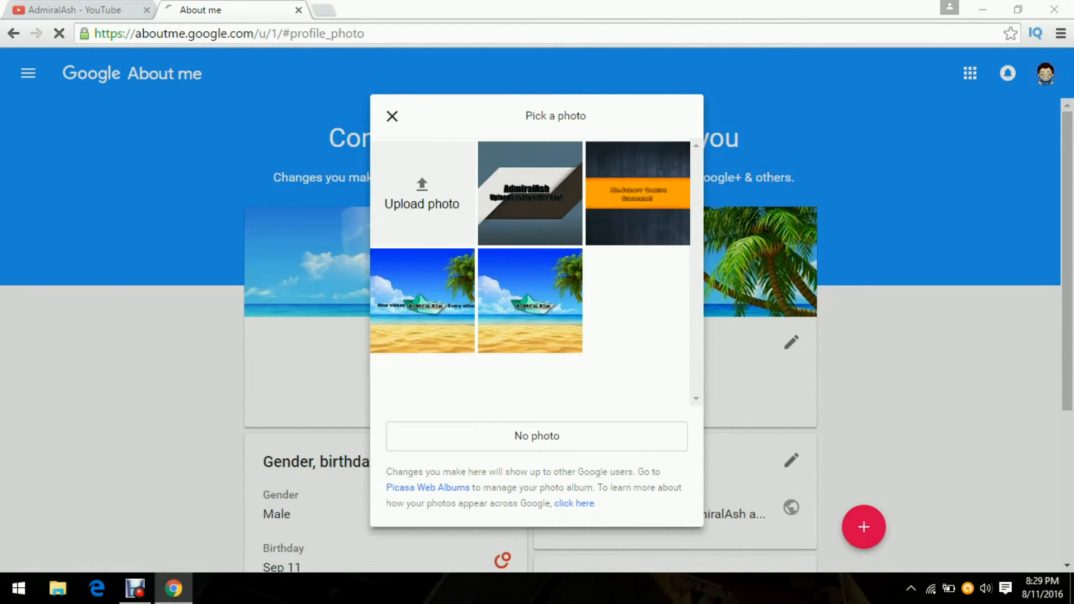
left_click(422, 194)
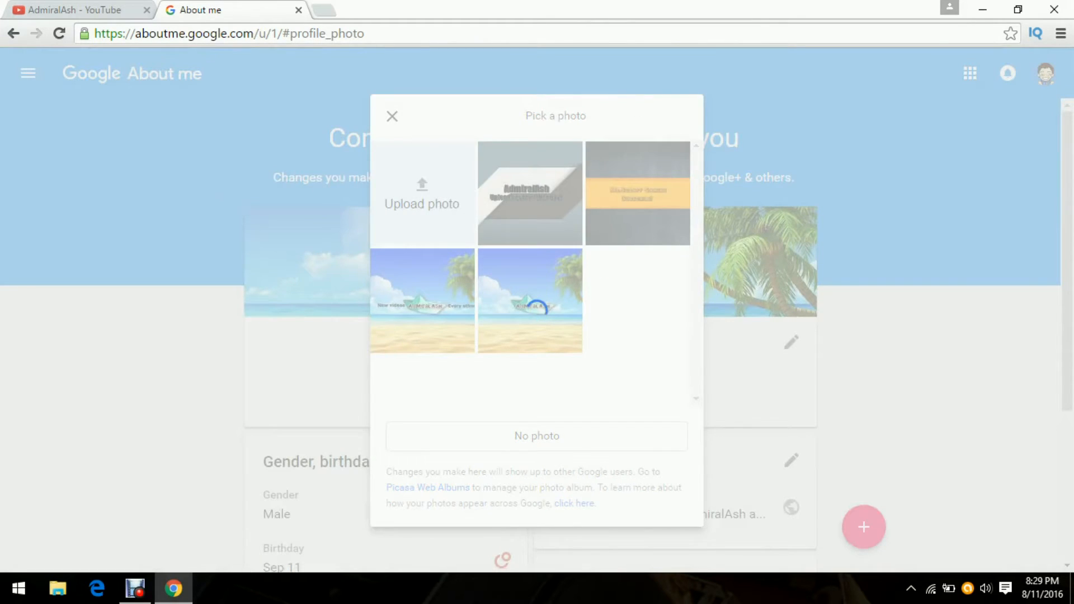
left_click(529, 193)
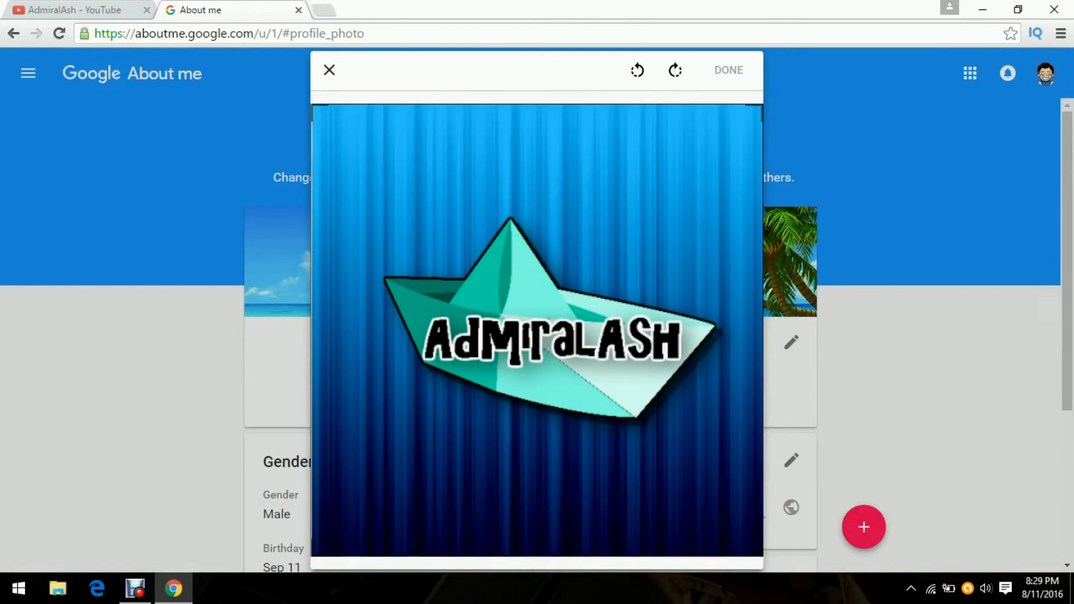
left_click(727, 70)
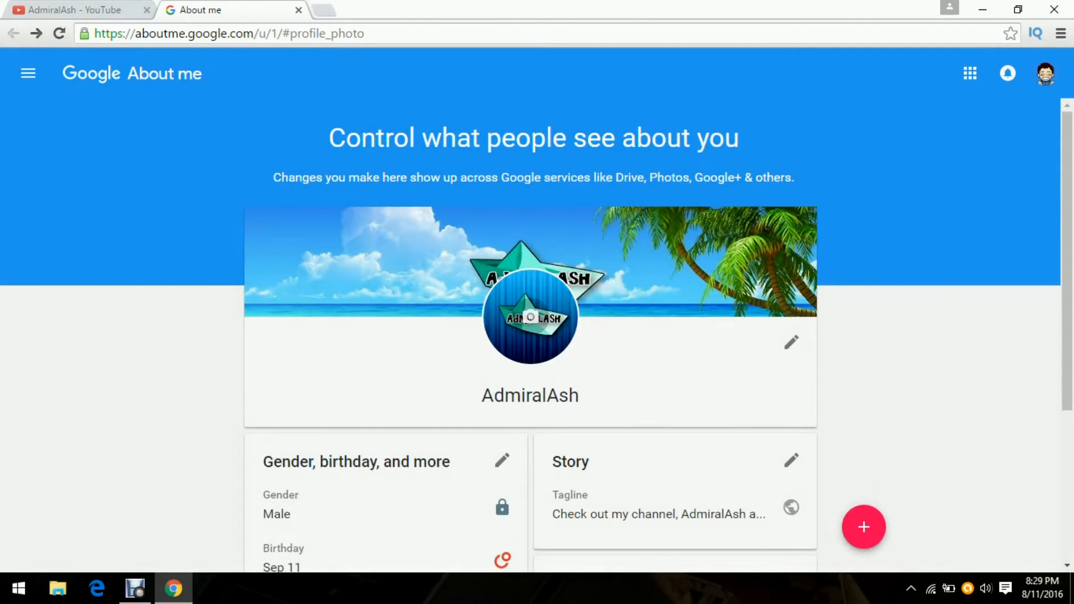
left_click(68, 11)
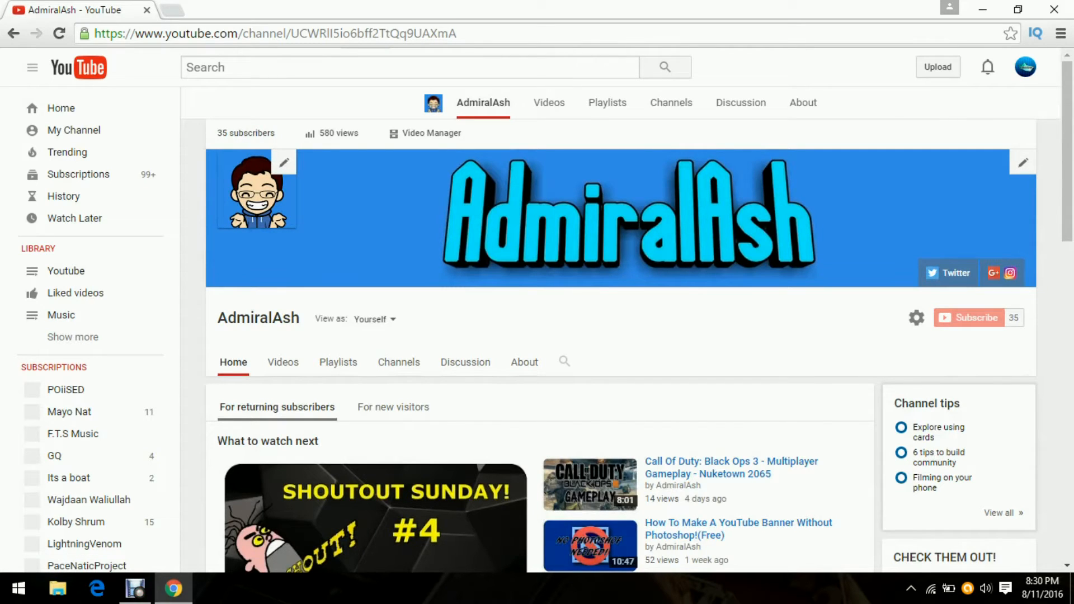
Scroll the channel page and view its Videos list before reopening the photo picker
scroll("down", 3)
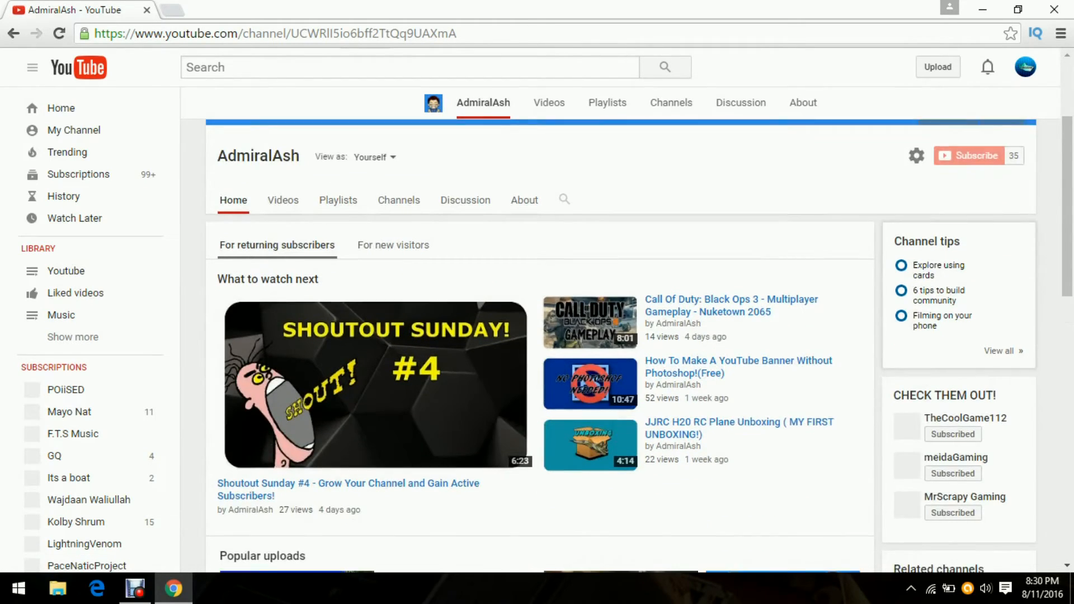
scroll("down", 3)
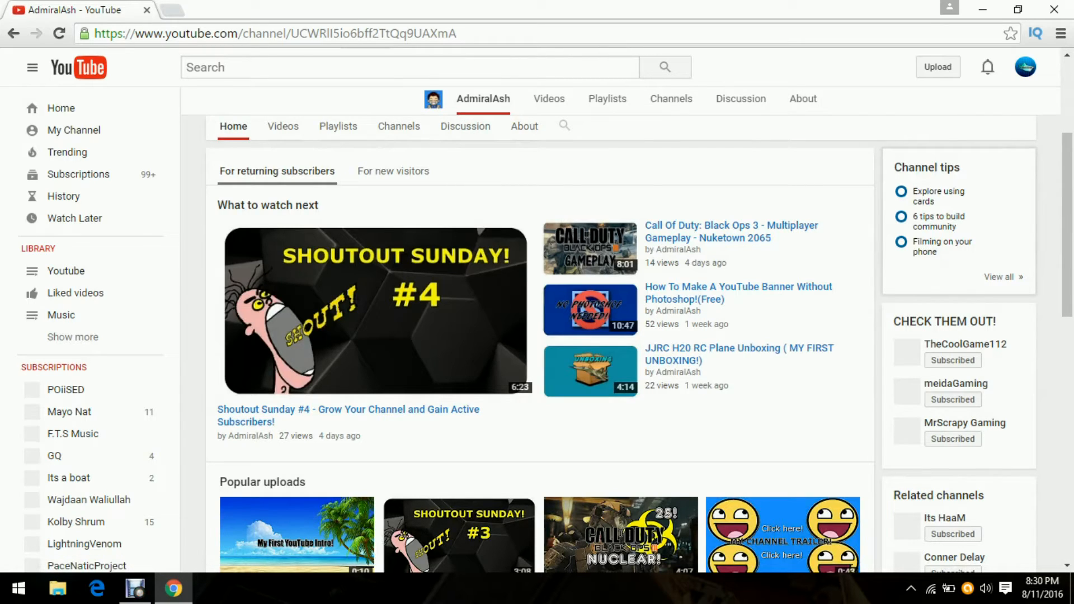
left_click(282, 127)
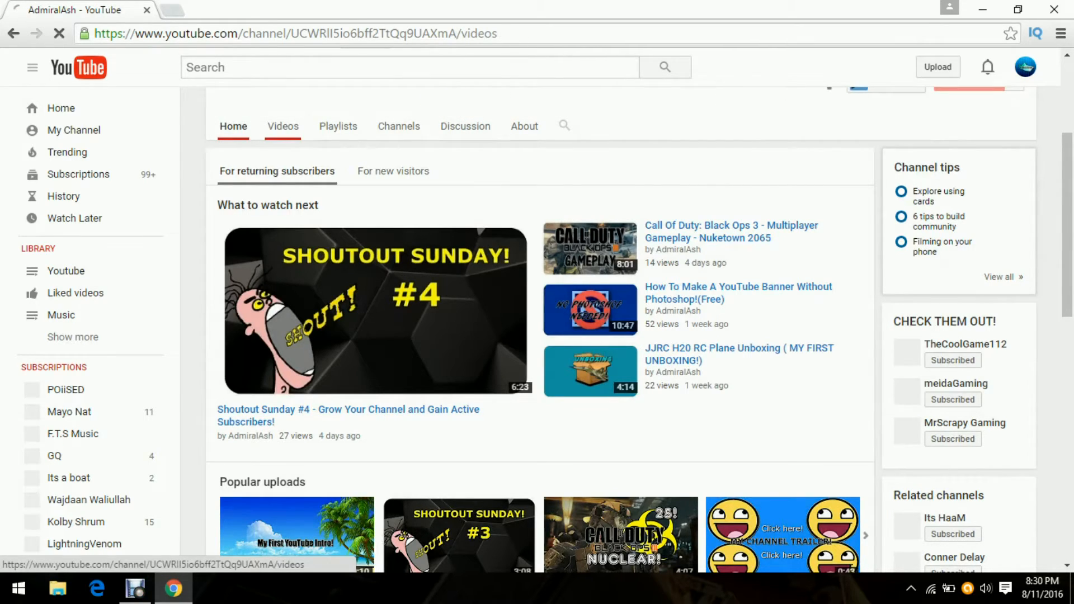
left_click(282, 127)
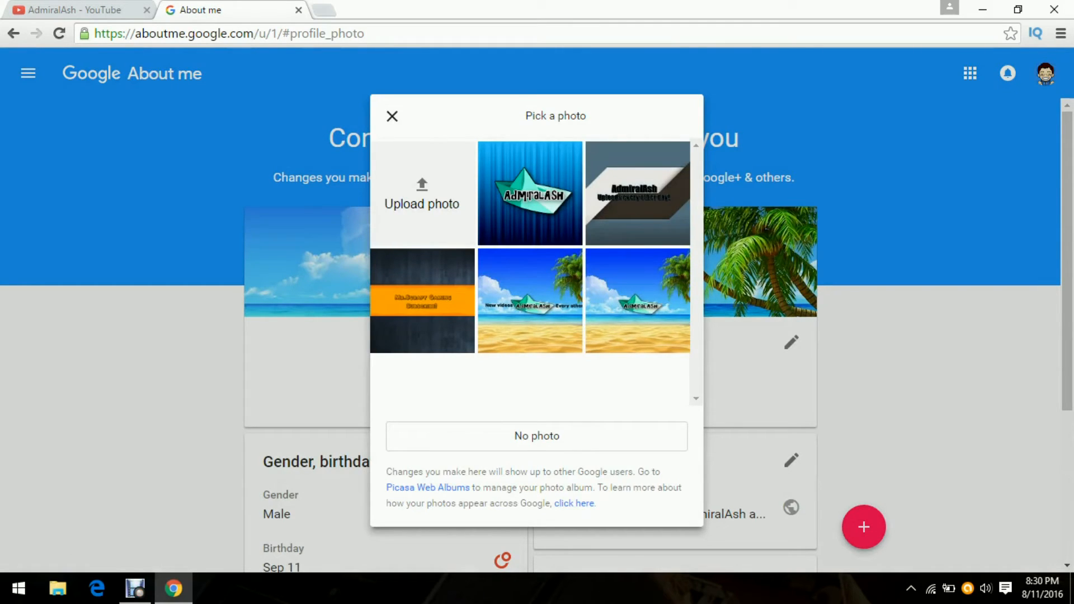
Close the photo picker and permanently delete the two desktop files, confirming with Yes
left_click(392, 115)
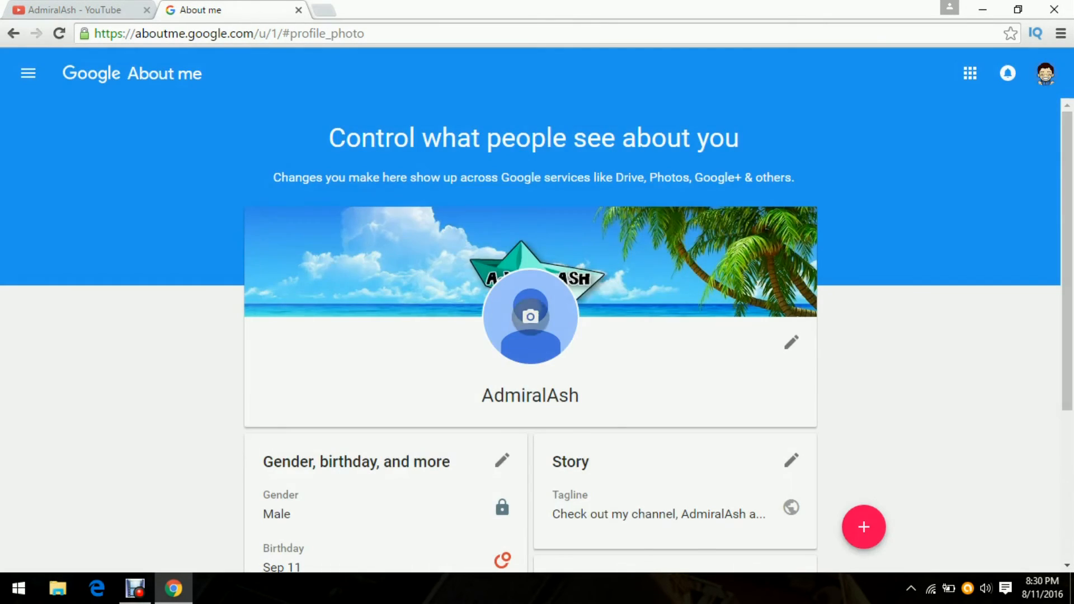
left_click(529, 316)
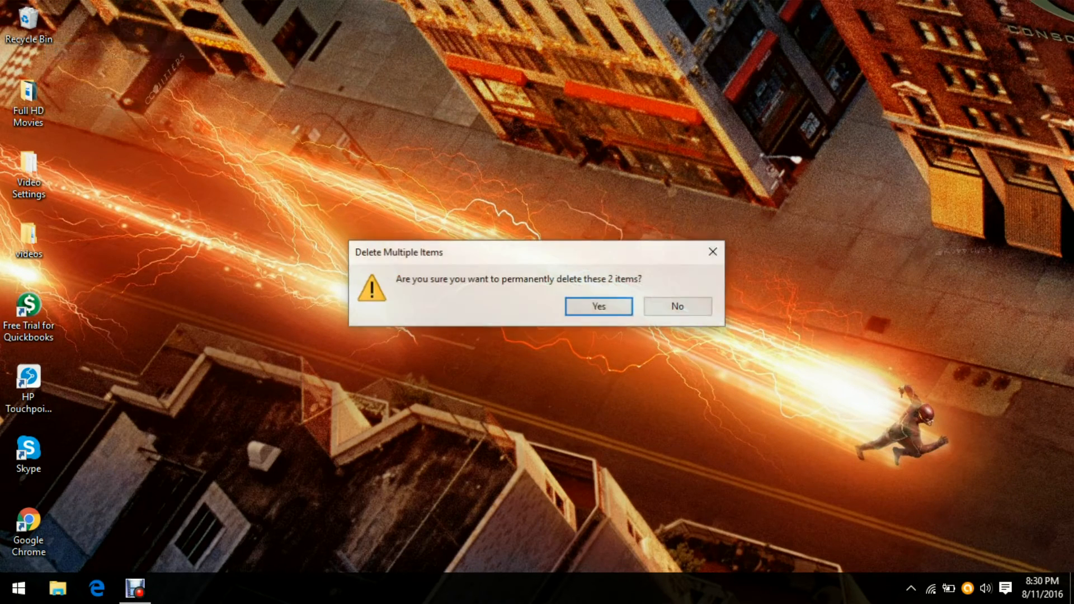
left_click(596, 306)
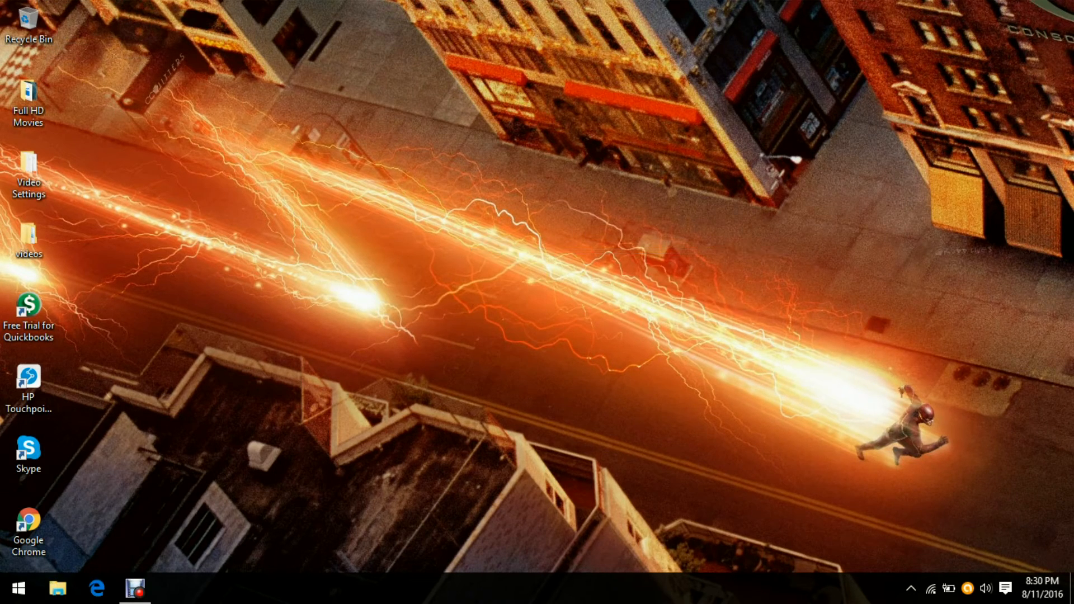